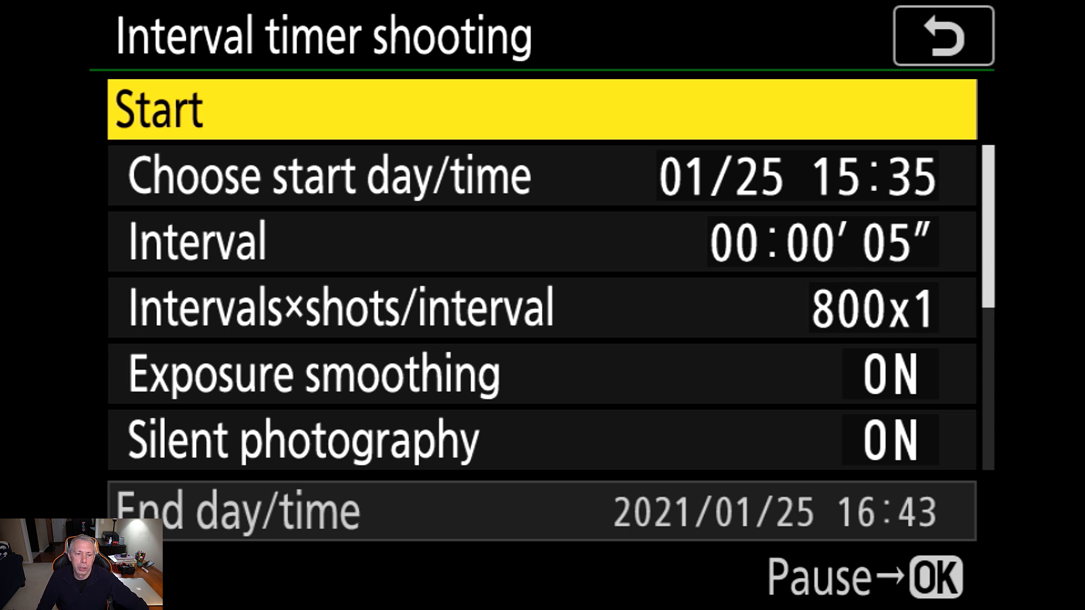
- Edit the interval so it reads 00:00'05" — five seconds, zero hours
key(Down)
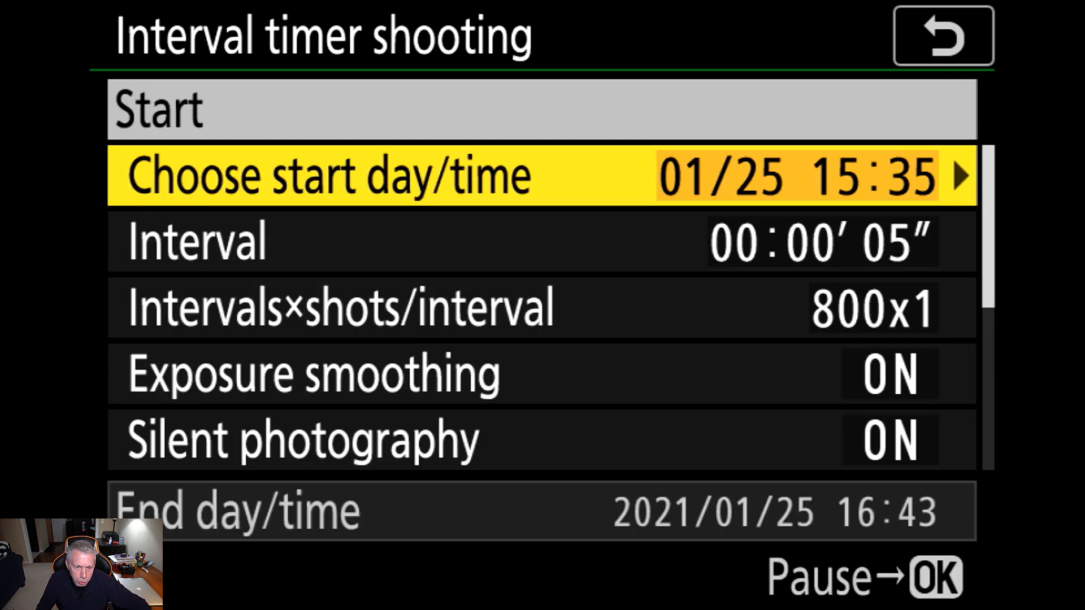
key(Down)
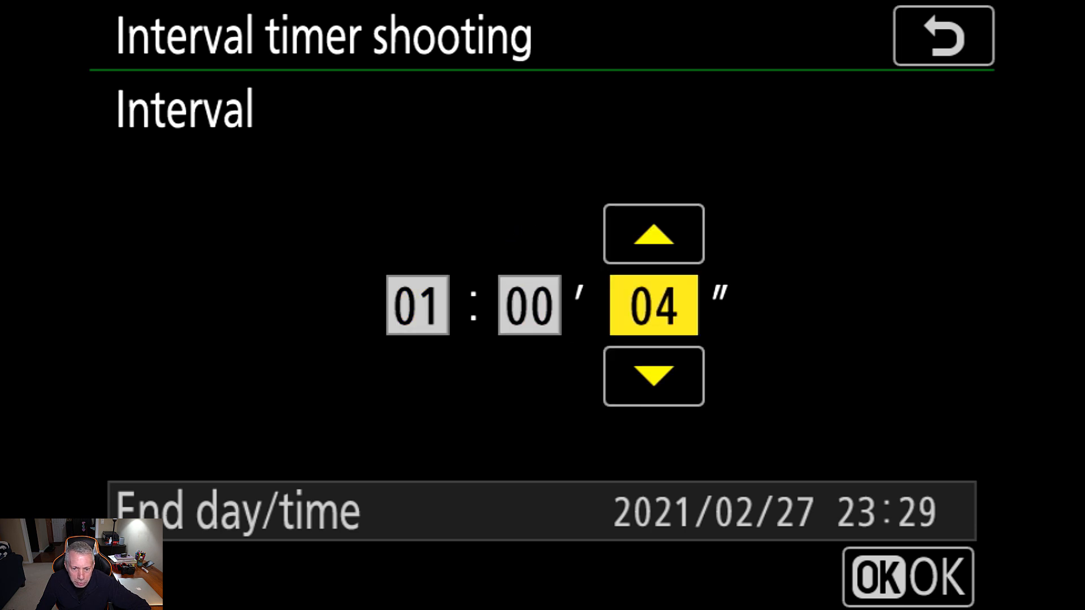
click(652, 376)
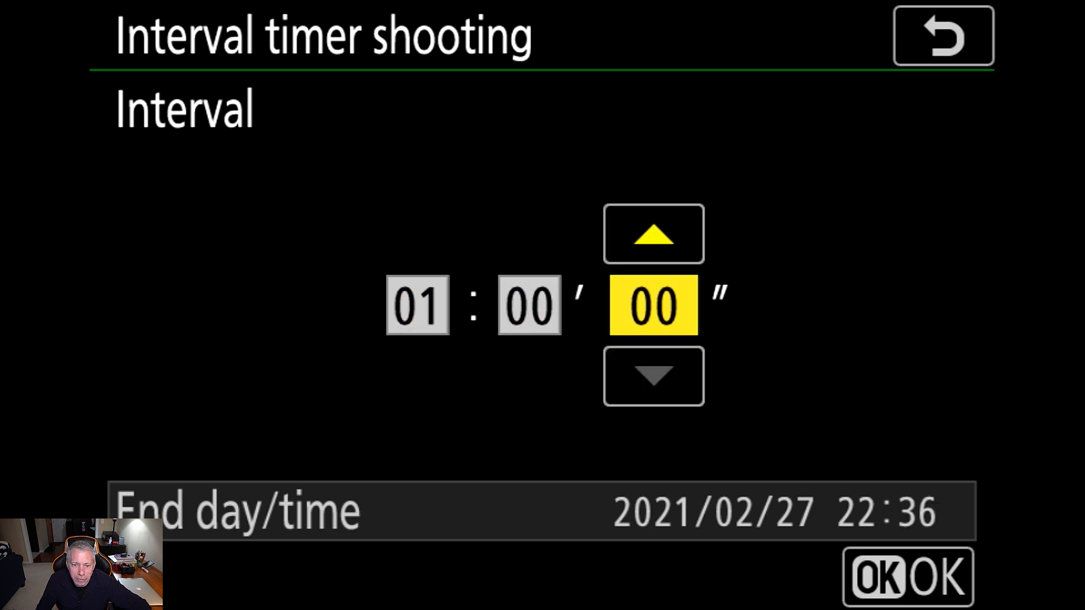
click(652, 234)
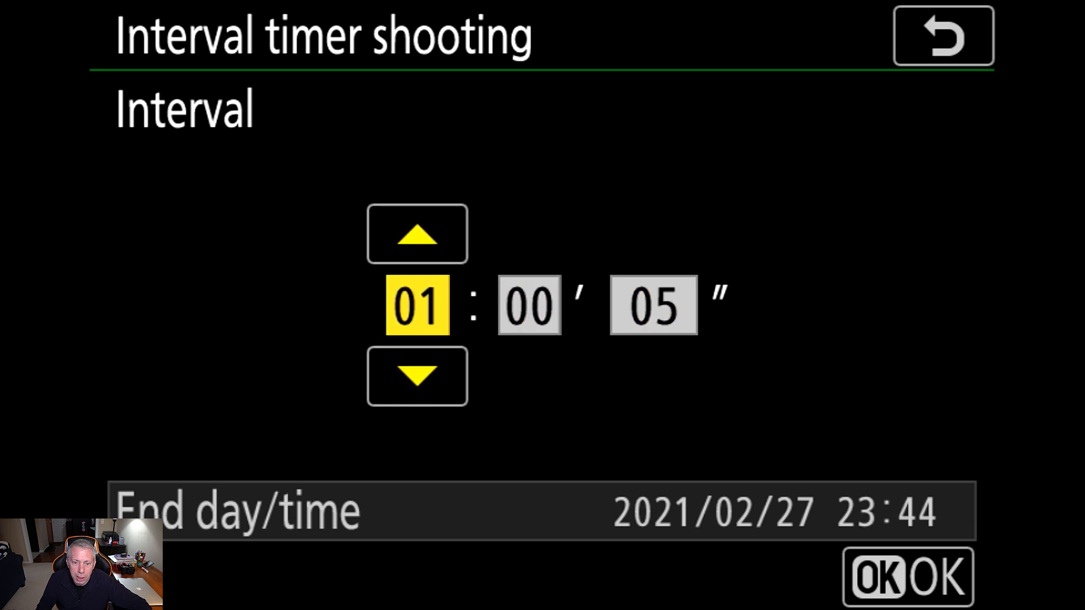
click(417, 376)
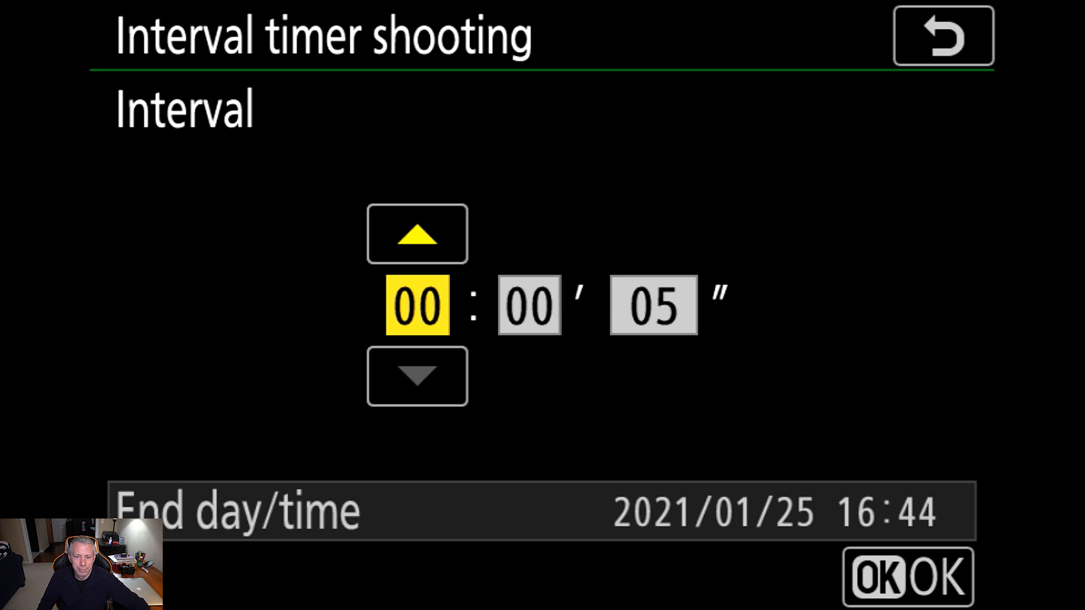
key(right)
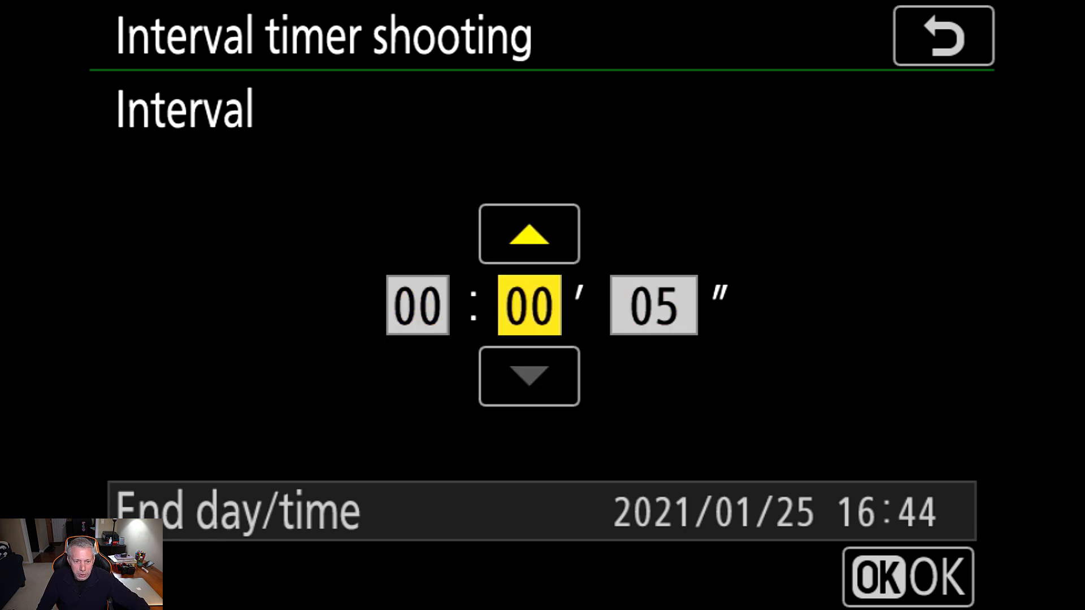
- Confirm the 5-second interval and set Intervals×shots/interval to 0800 × 1
key(right)
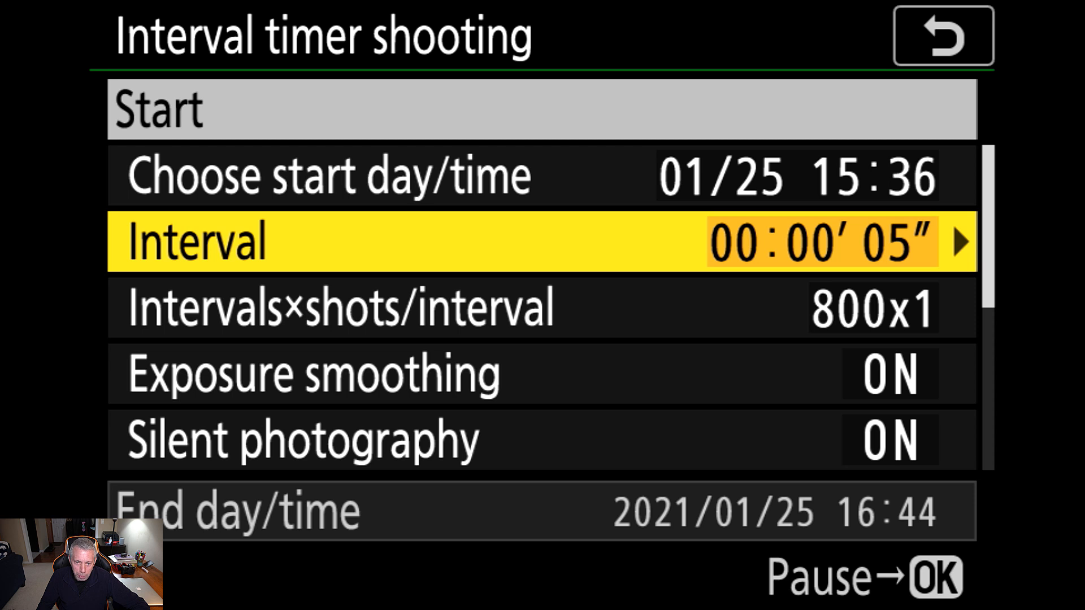
key(Down)
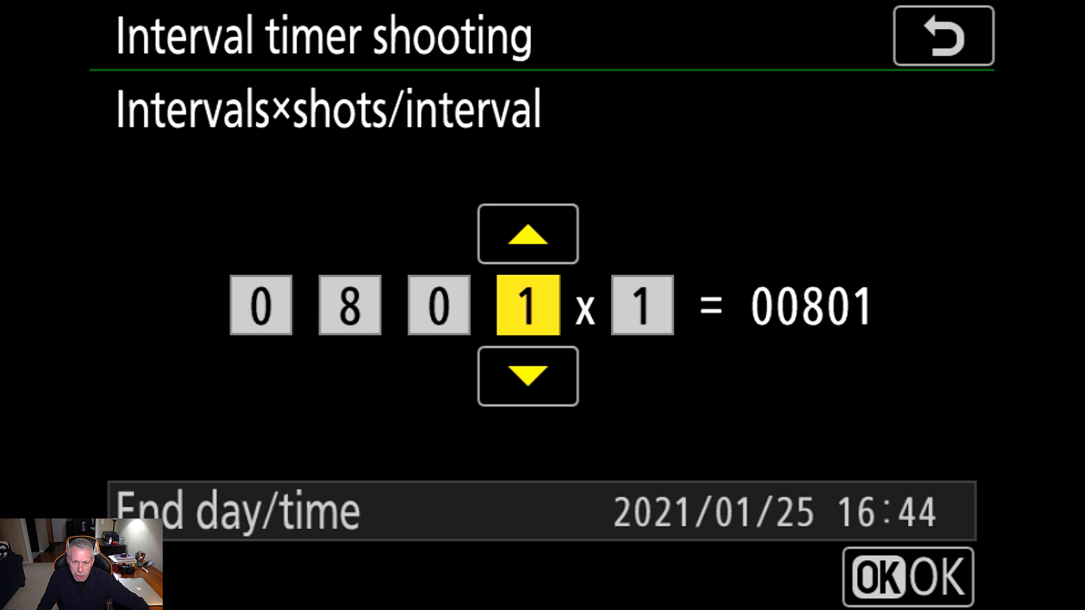
click(527, 376)
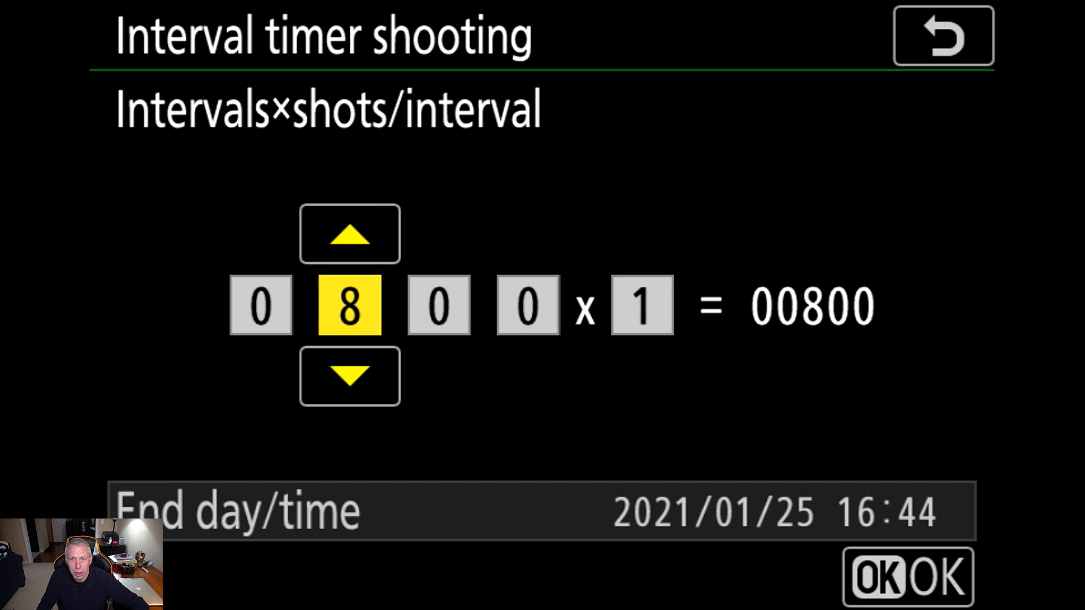
click(907, 576)
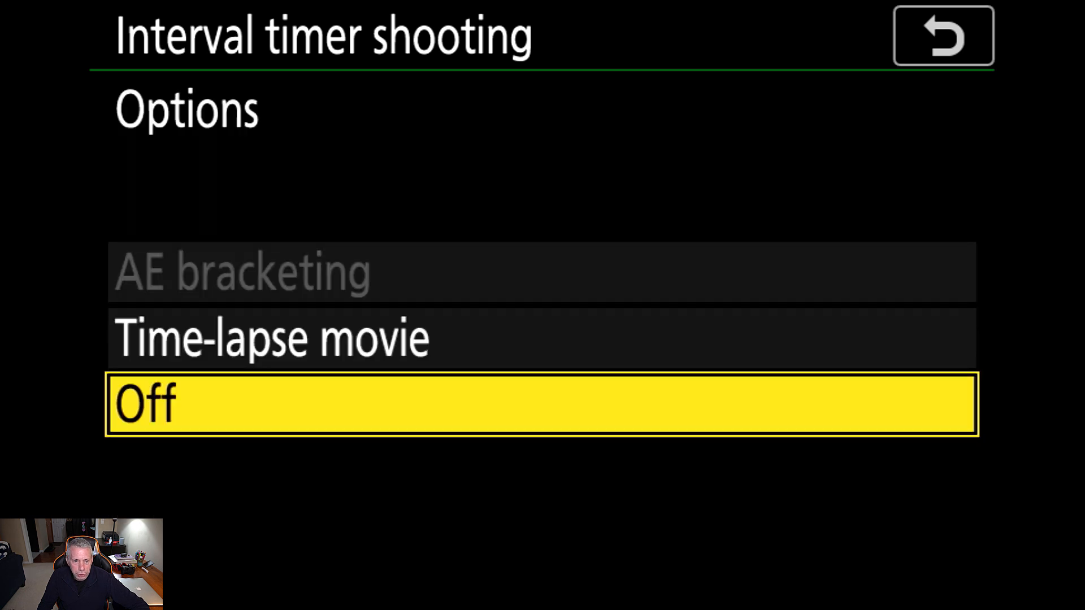
- Keep Options off, enable a new starting storage folder, and return to the settings list top
key(Up)
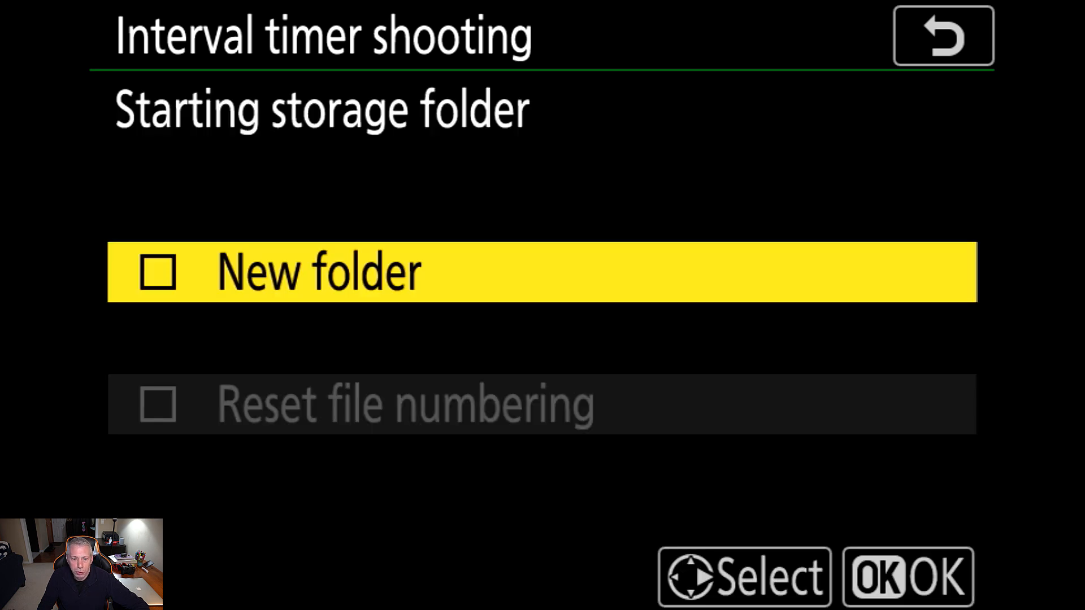
click(942, 36)
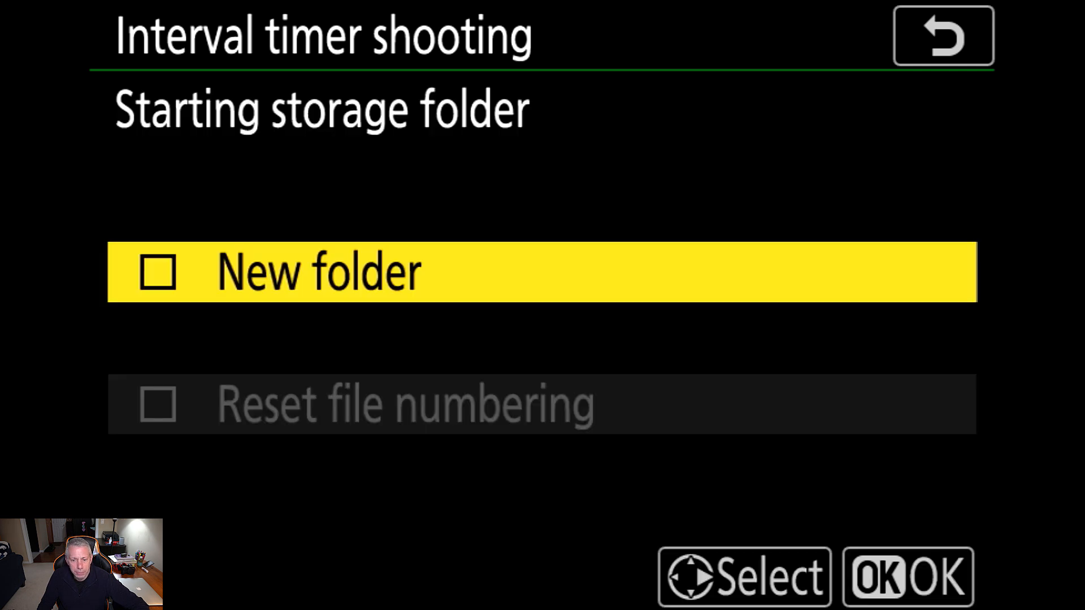
click(160, 272)
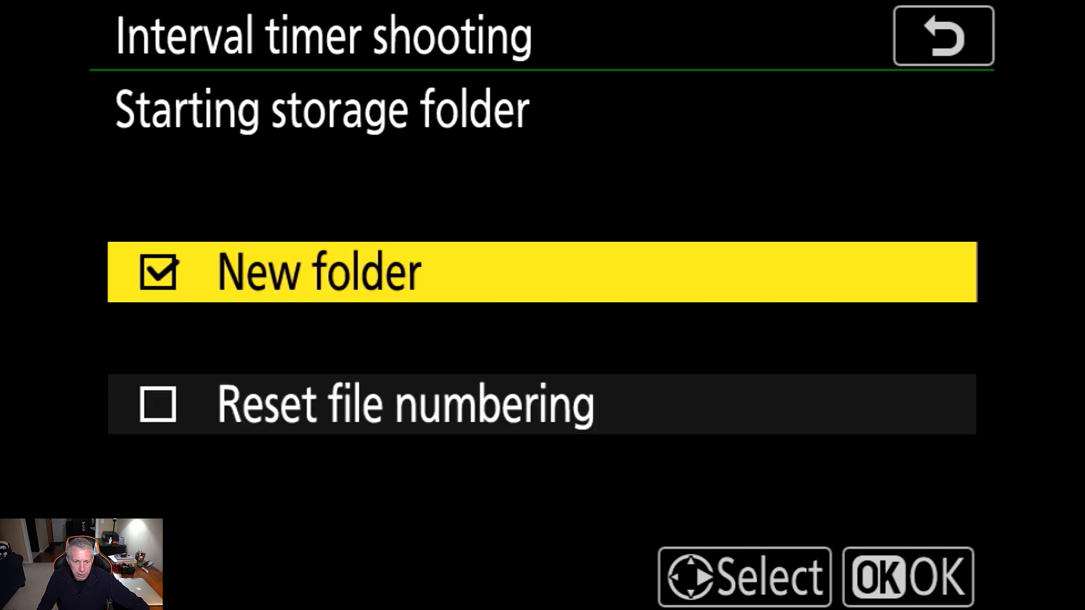
click(942, 36)
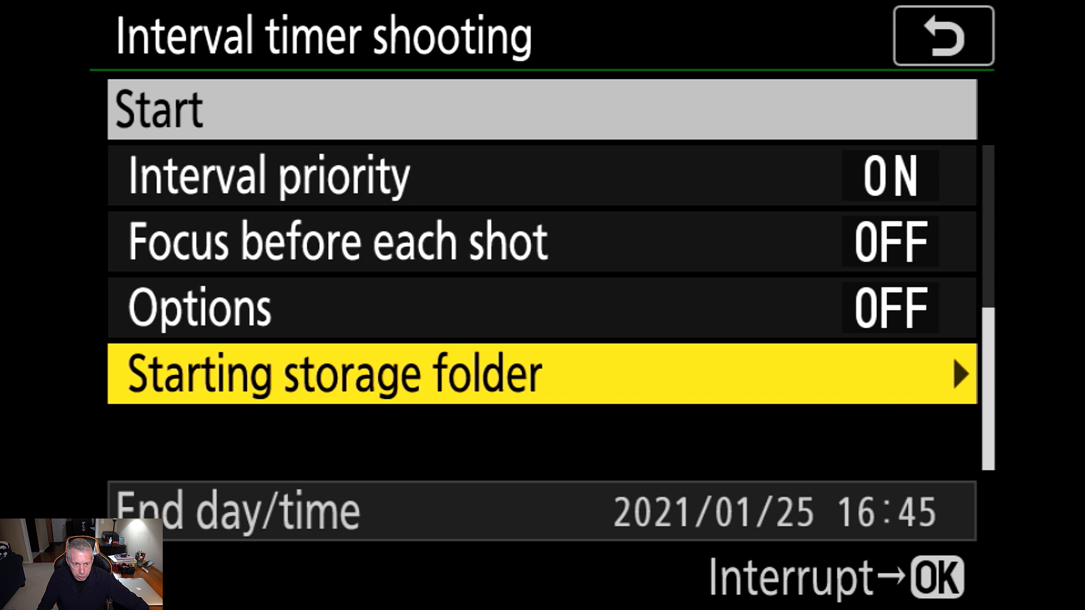
key(up)
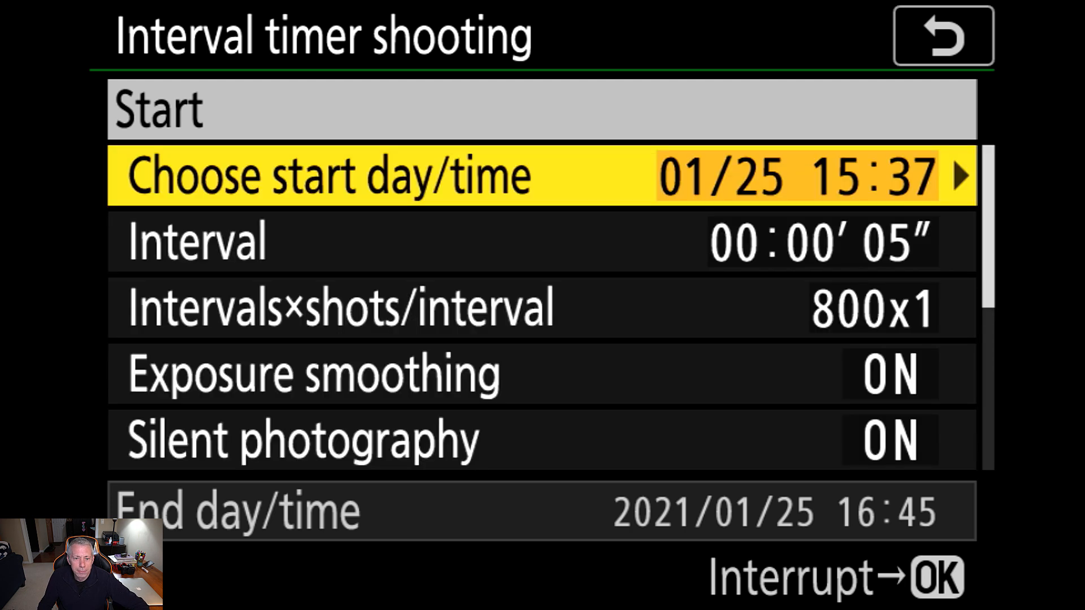
- Raise the Vibrance of the sunset frame slightly in the Develop Basic panel
key(up)
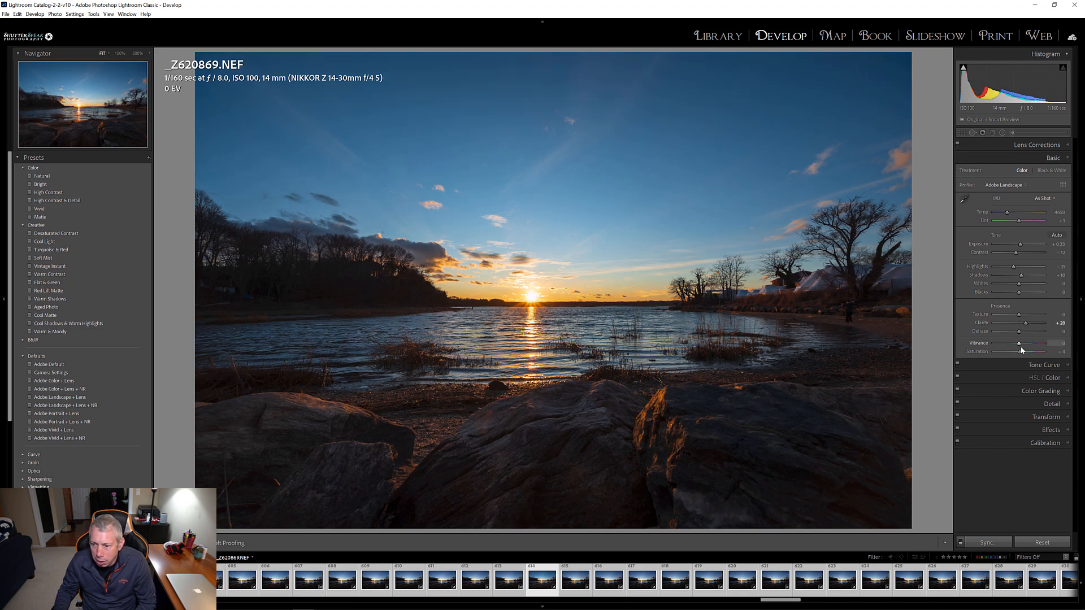
drag(1023, 352, 1045, 351)
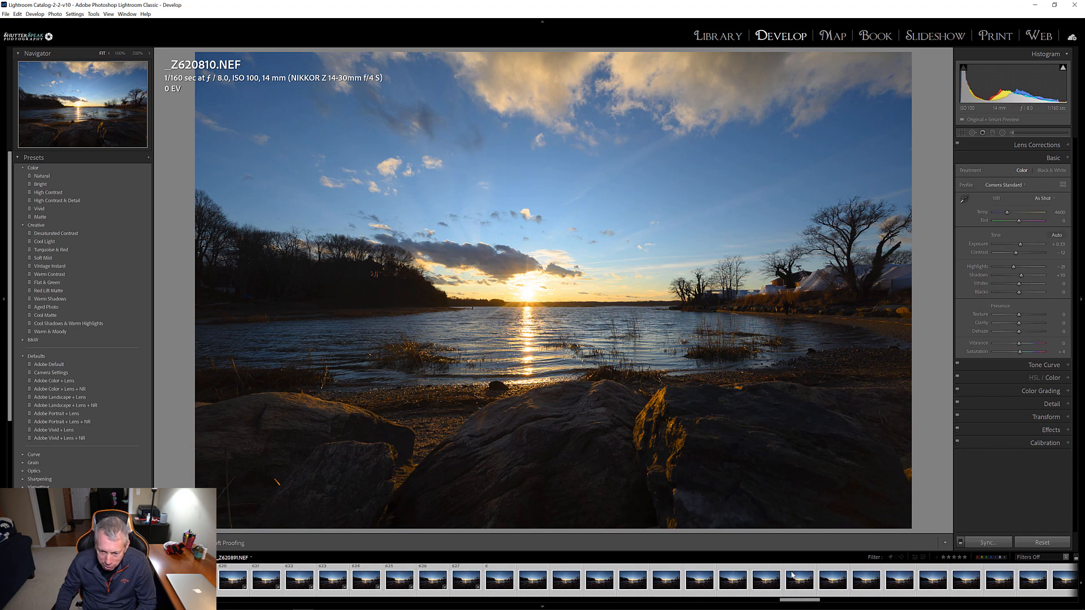
- Select the later dusk frame _Z621035.NEF in the filmstrip
click(799, 579)
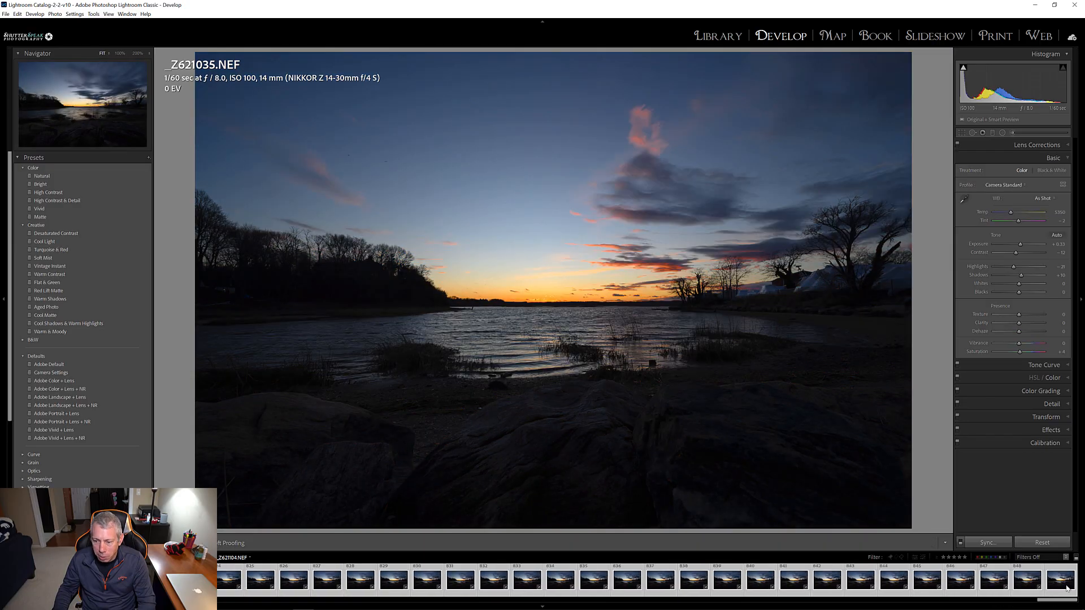
- Expand the Effects panel and step from the final frame back to bright frame _Z620824.NEF
click(1062, 579)
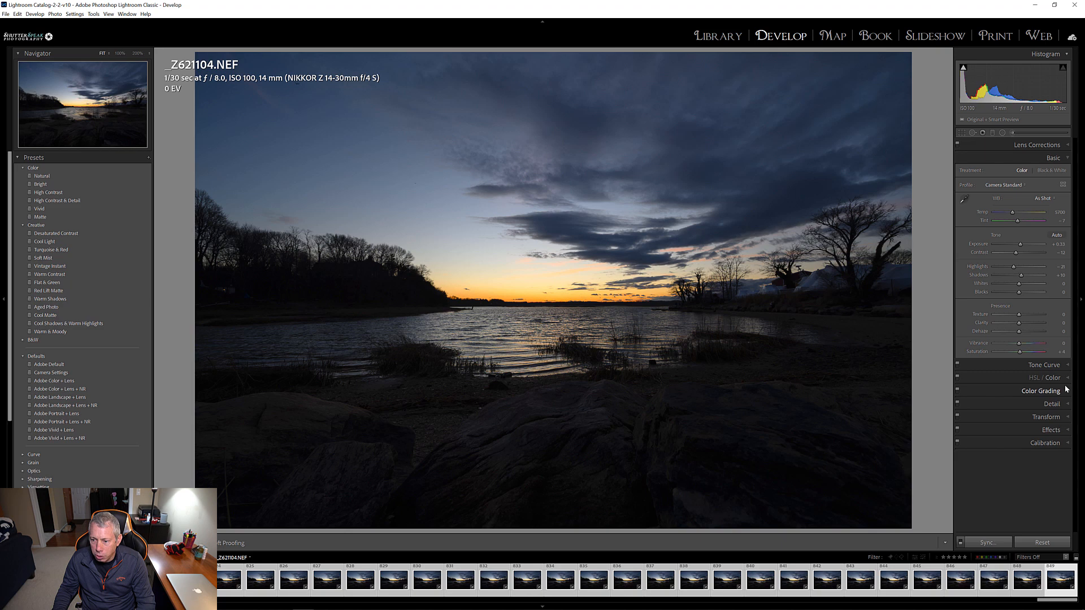
click(1039, 197)
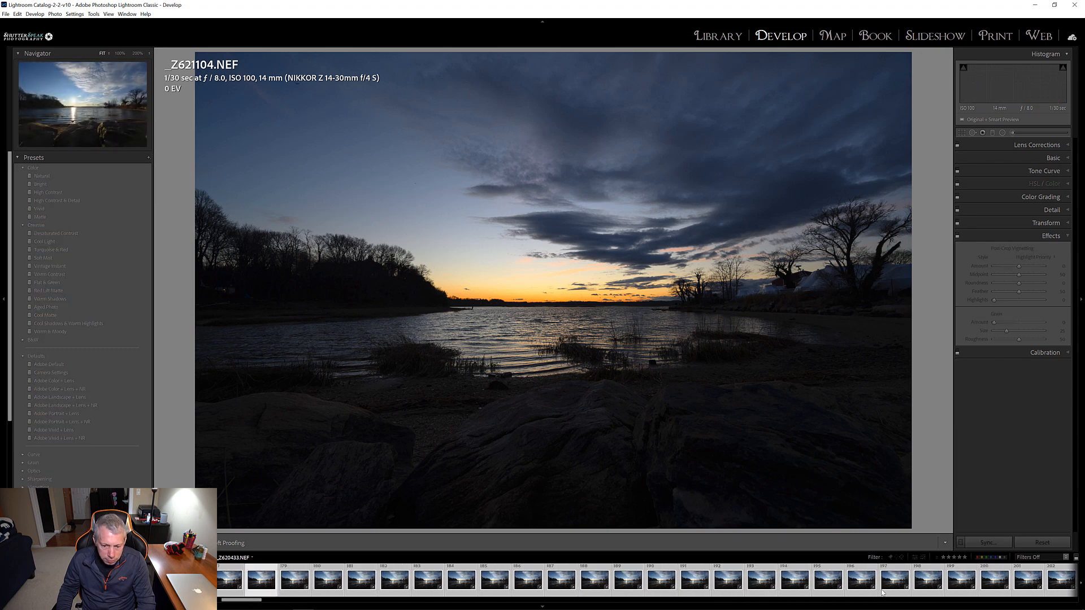
click(928, 580)
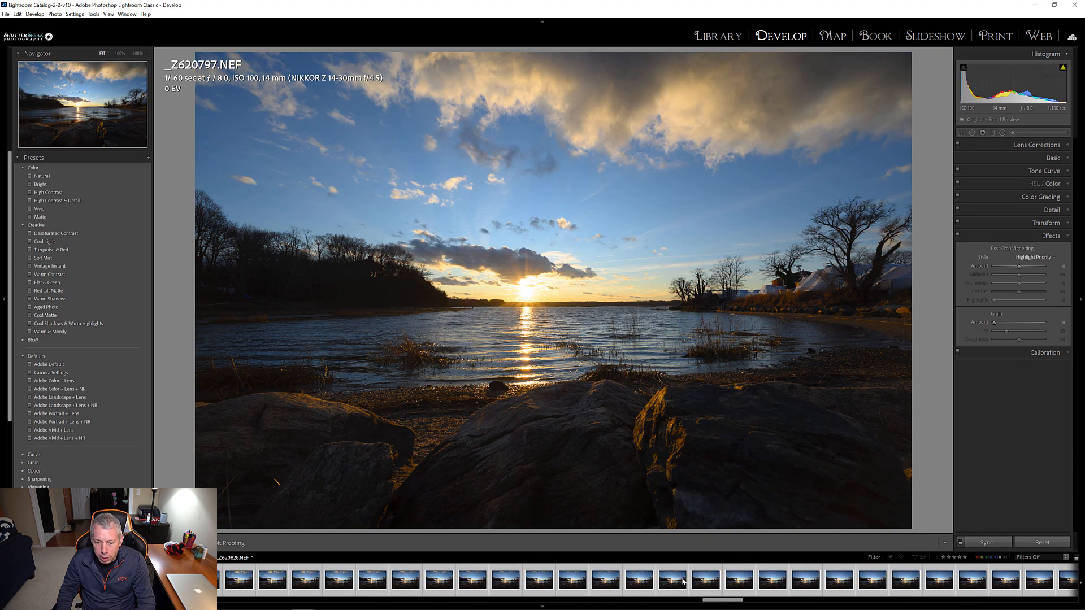
click(571, 579)
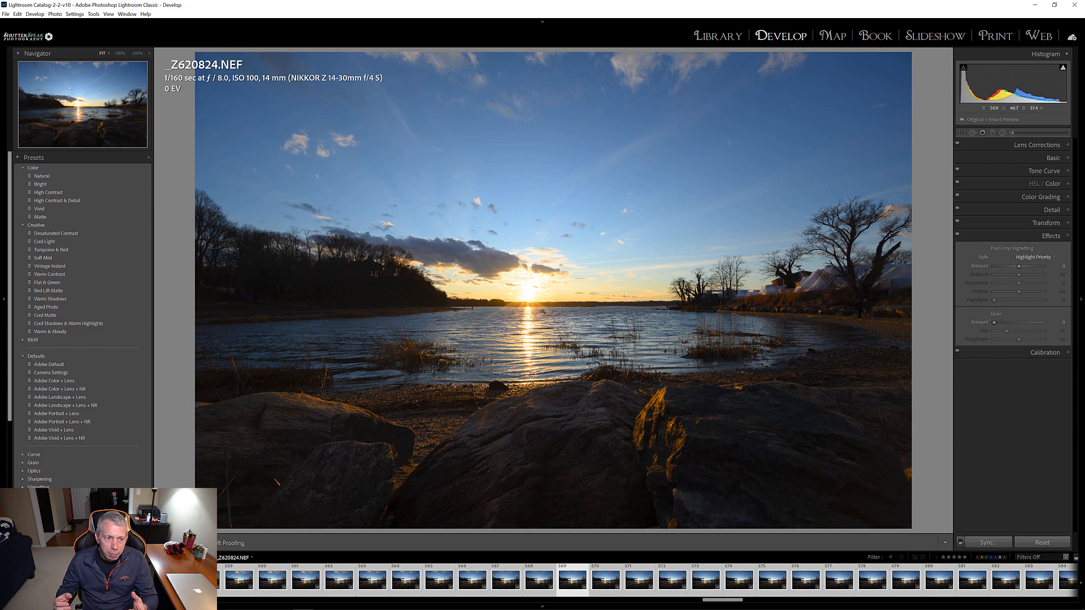
mouse_move(562, 234)
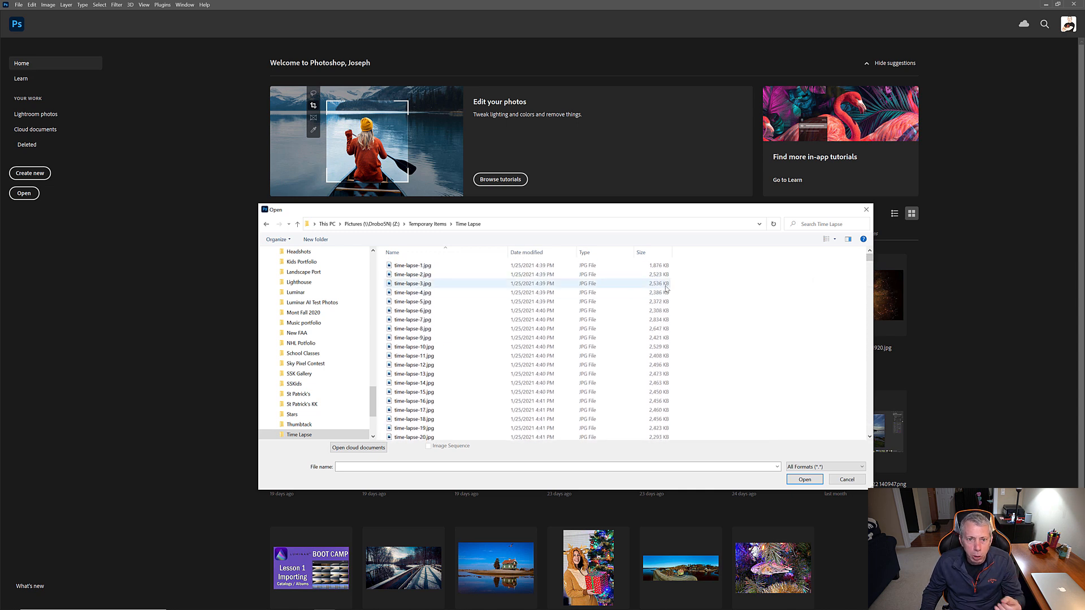
- Import time-lapse-1.jpg onward as an Image Sequence at 30 fps
click(413, 266)
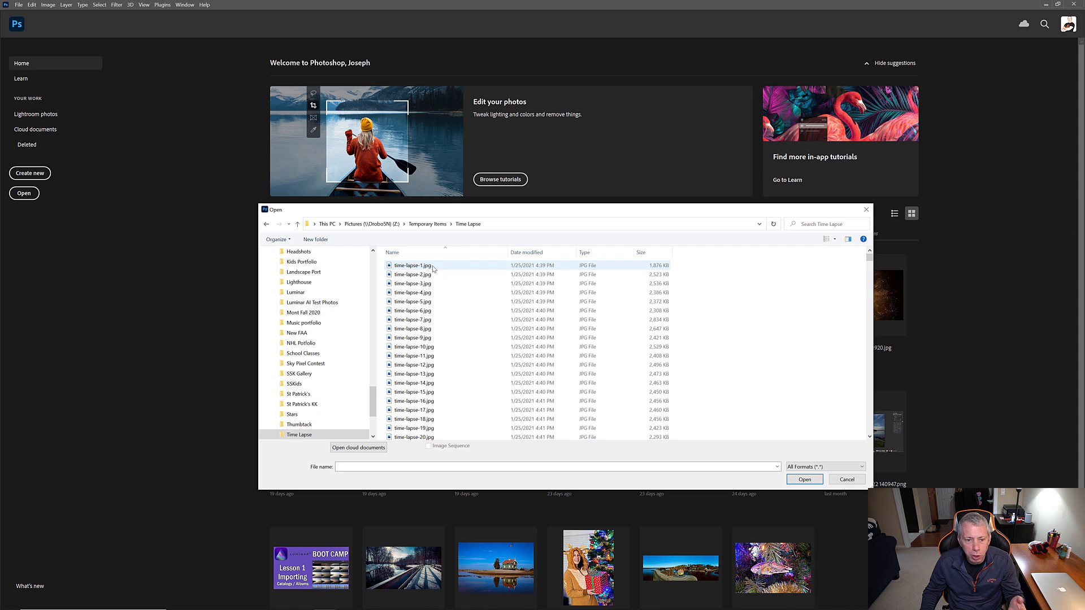
click(412, 265)
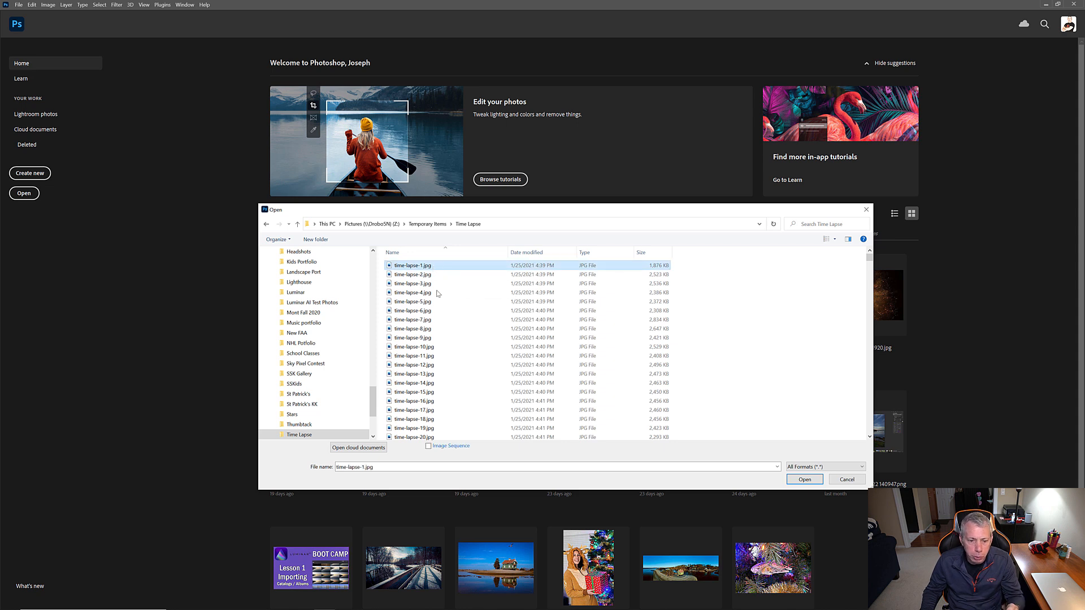
mouse_move(412, 265)
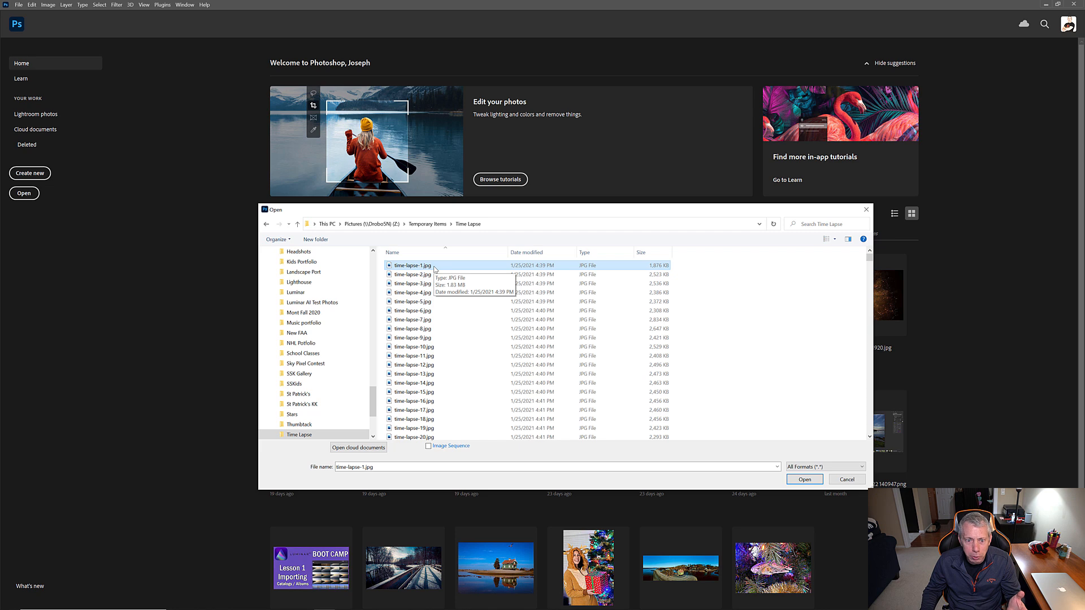
click(428, 446)
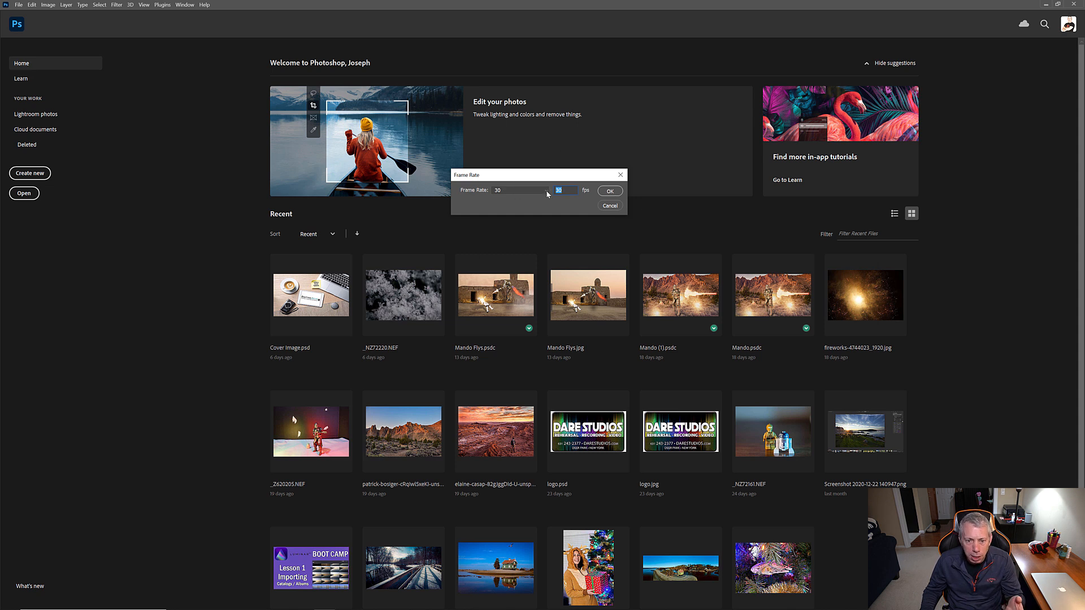
click(546, 191)
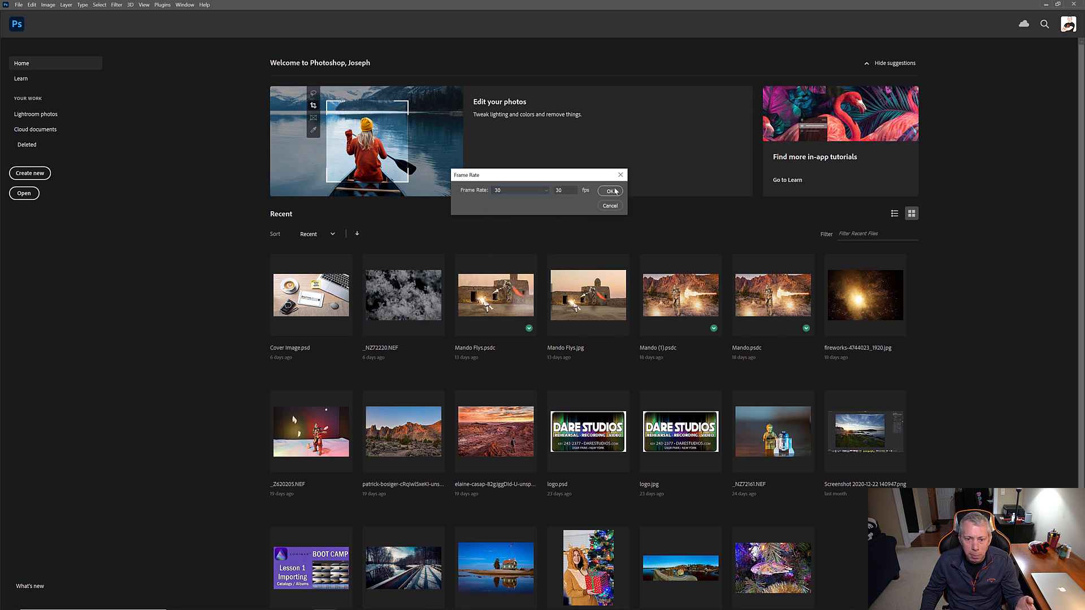
click(611, 190)
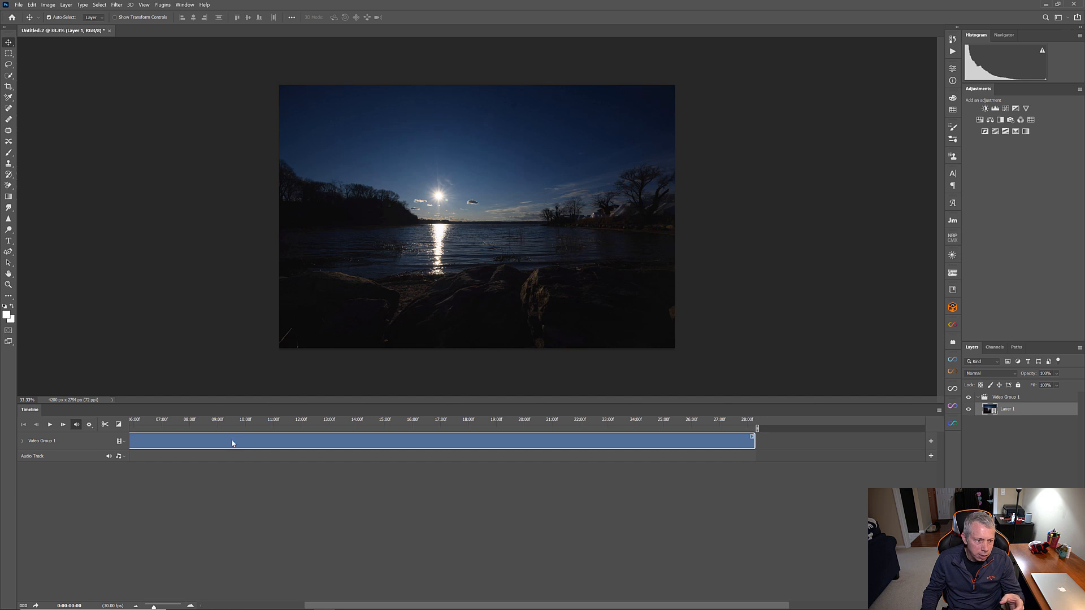
mouse_move(183, 13)
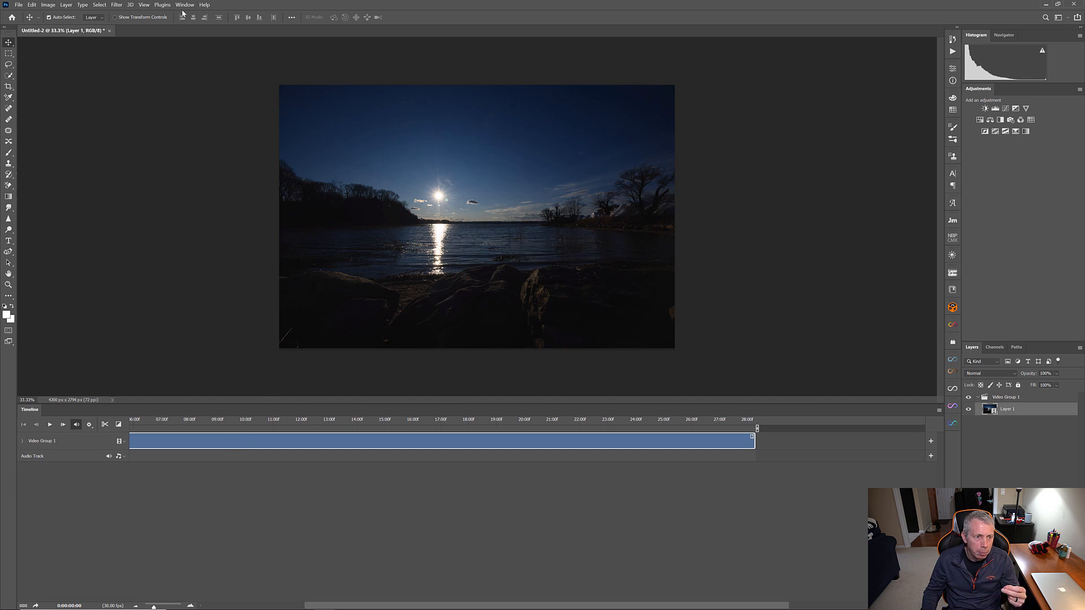
click(185, 5)
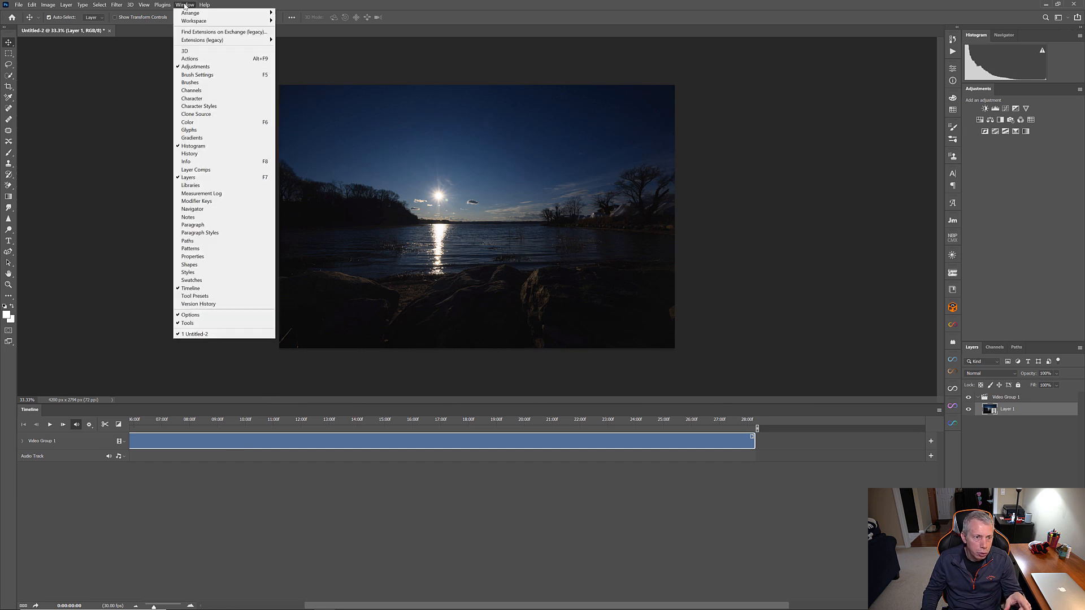
click(191, 288)
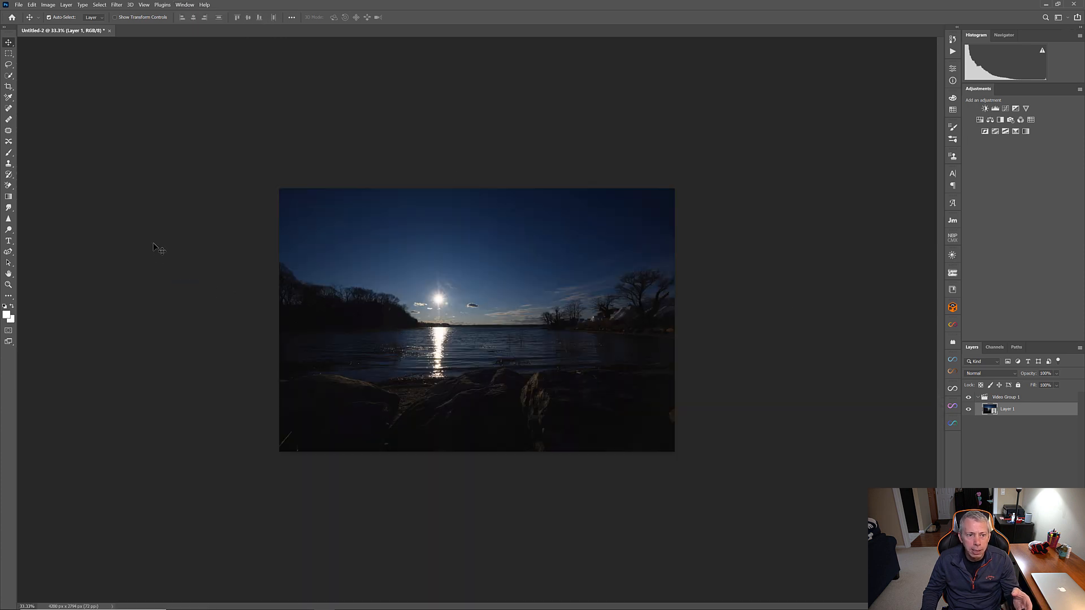
click(184, 5)
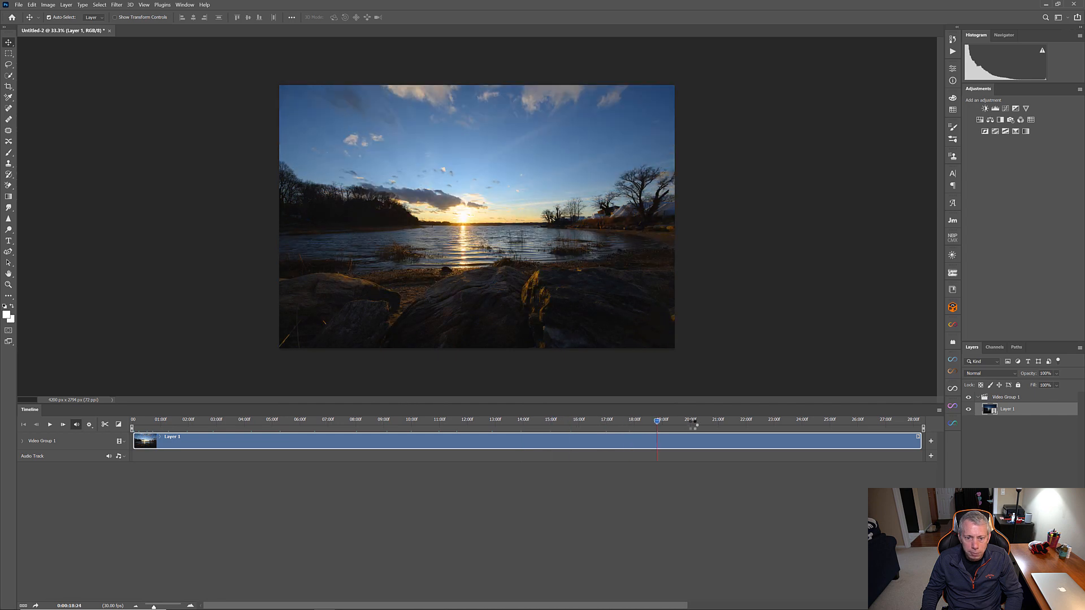
drag(657, 419, 814, 420)
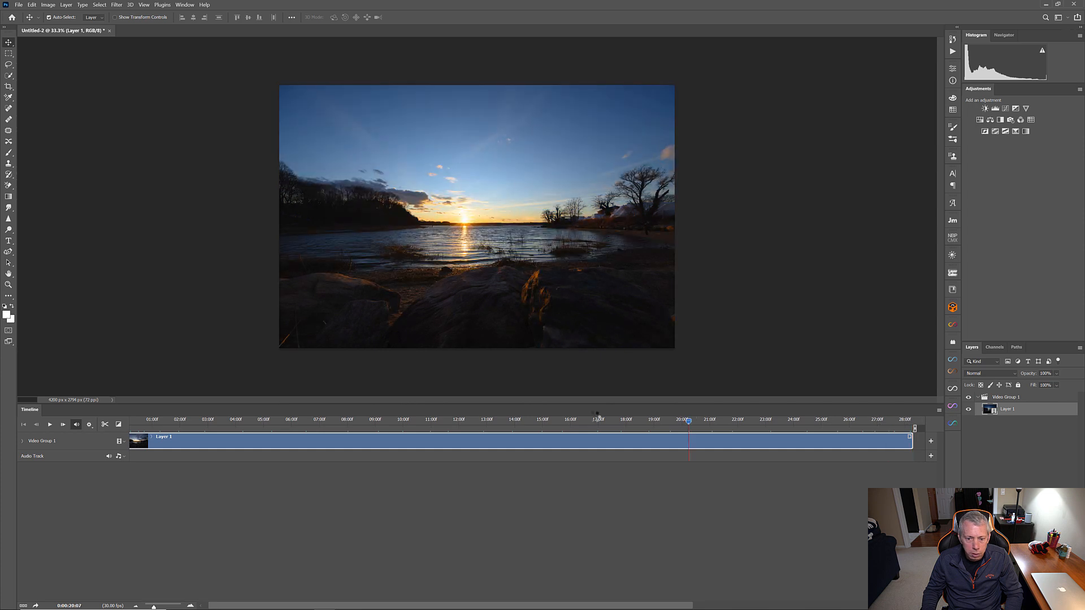
drag(688, 420, 145, 420)
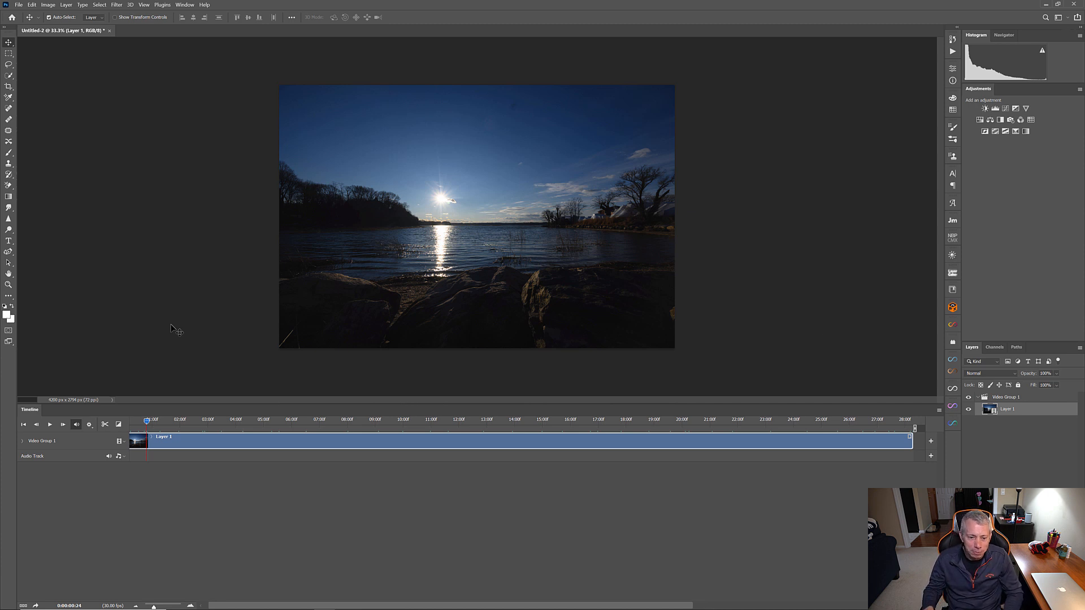
mouse_move(820, 327)
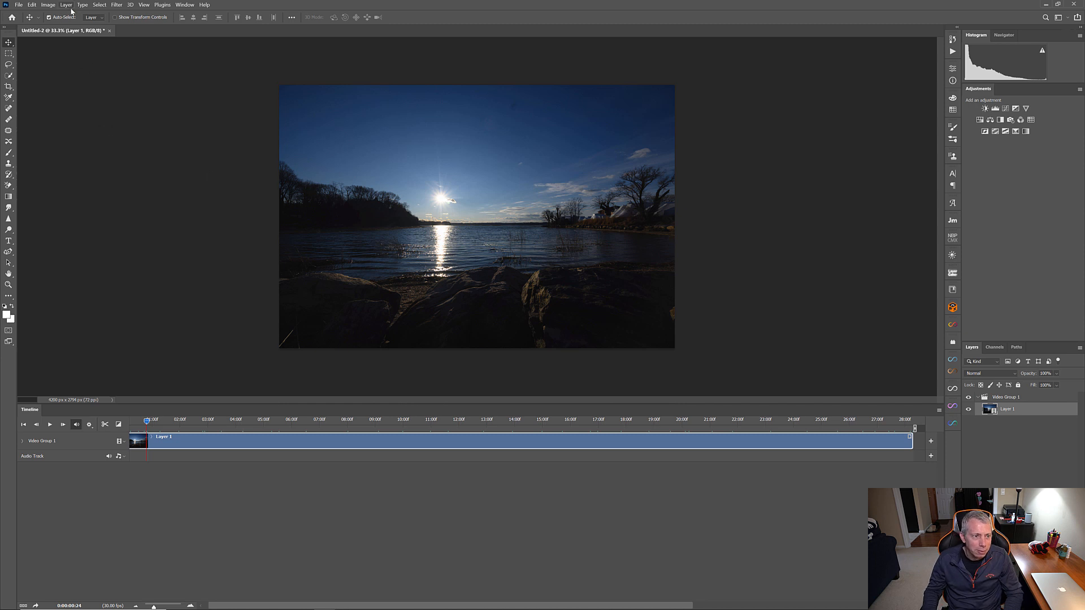
- Set Canvas Size to 3840 × 2160 pixels and accept the clipping warning
click(47, 6)
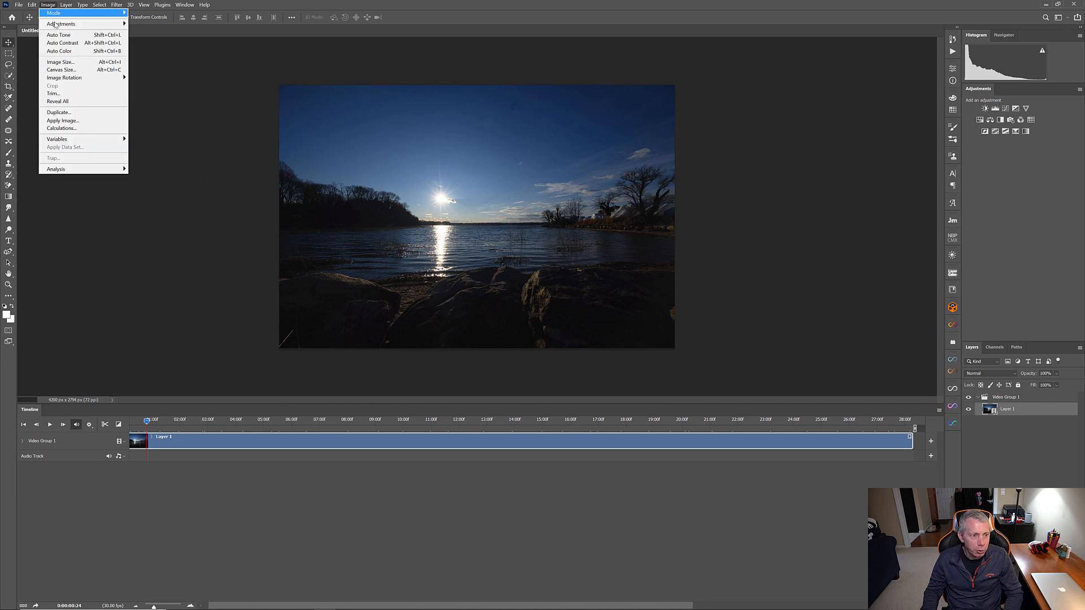
click(60, 69)
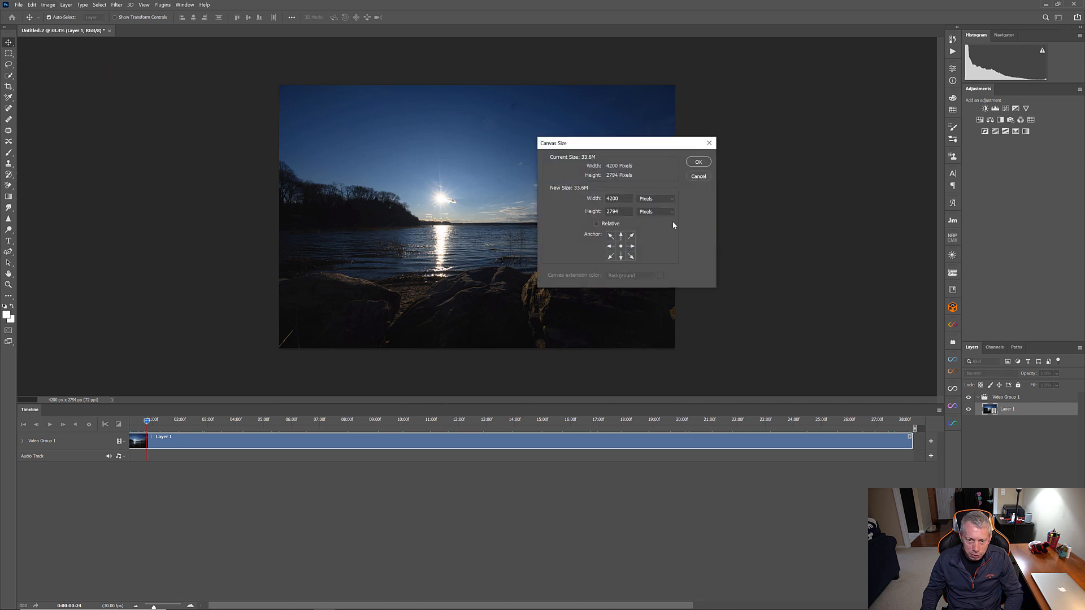
click(618, 199)
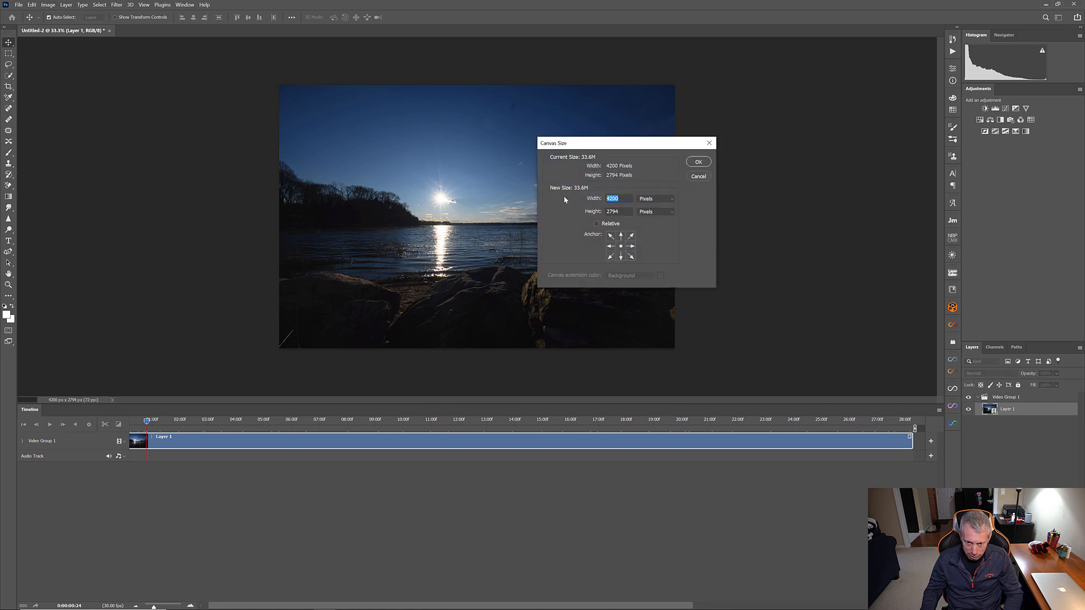
mouse_move(613, 199)
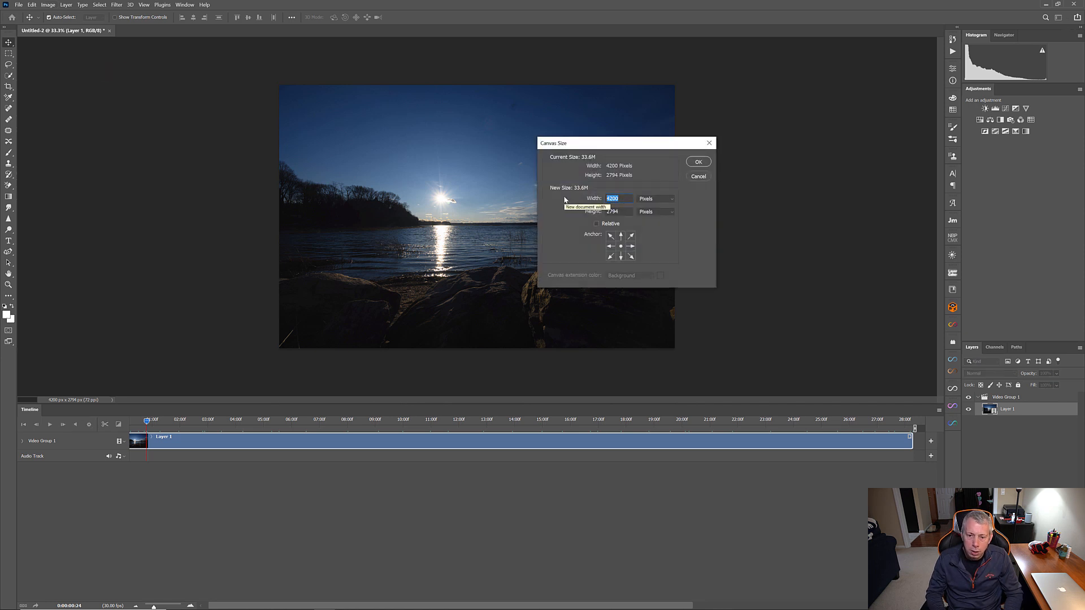
text(3840)
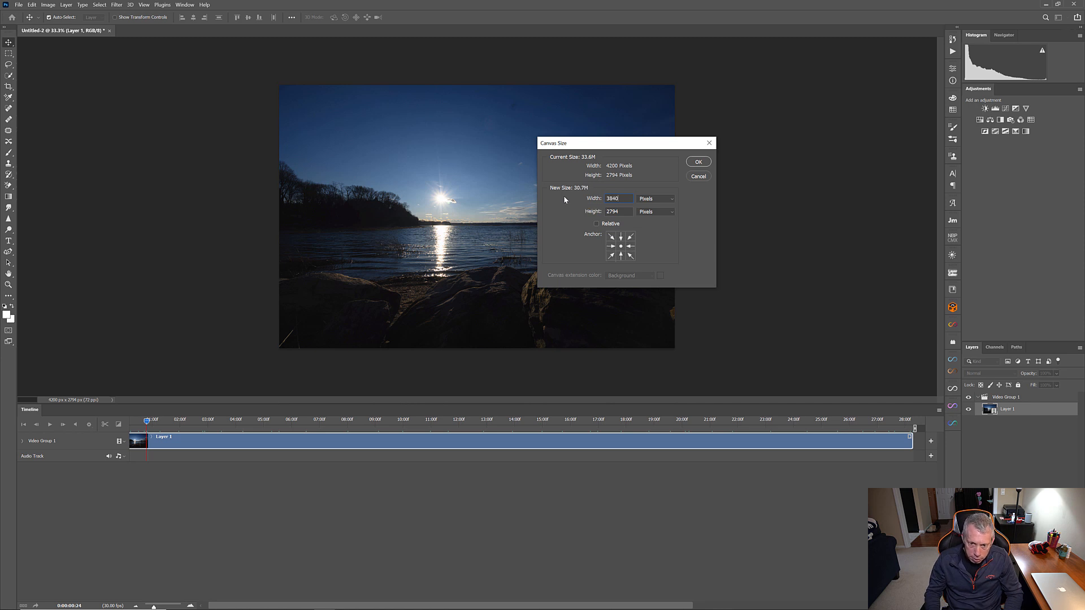
click(616, 210)
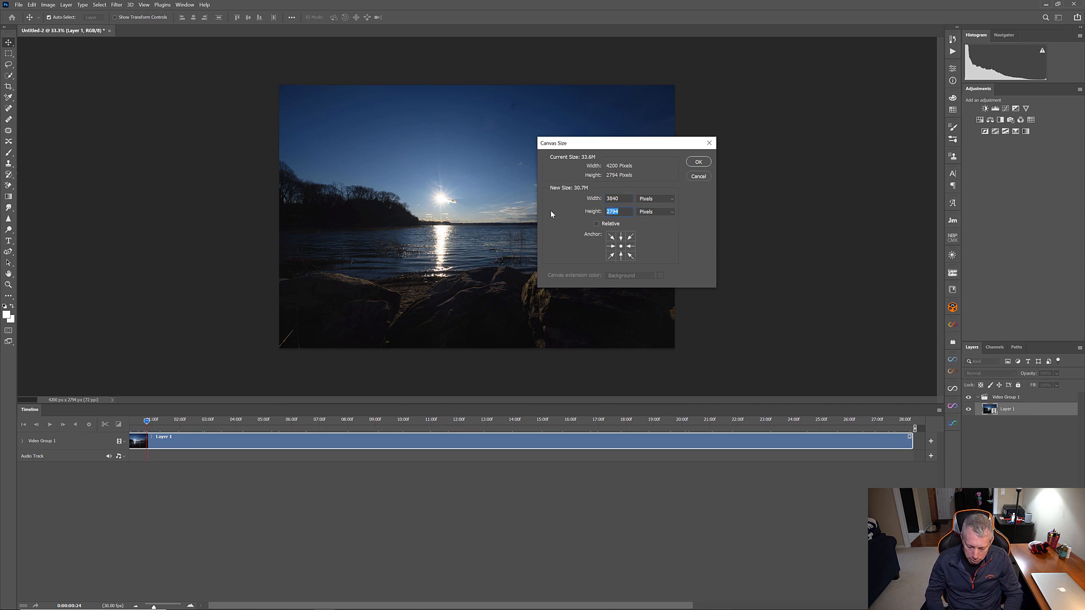
text(2160)
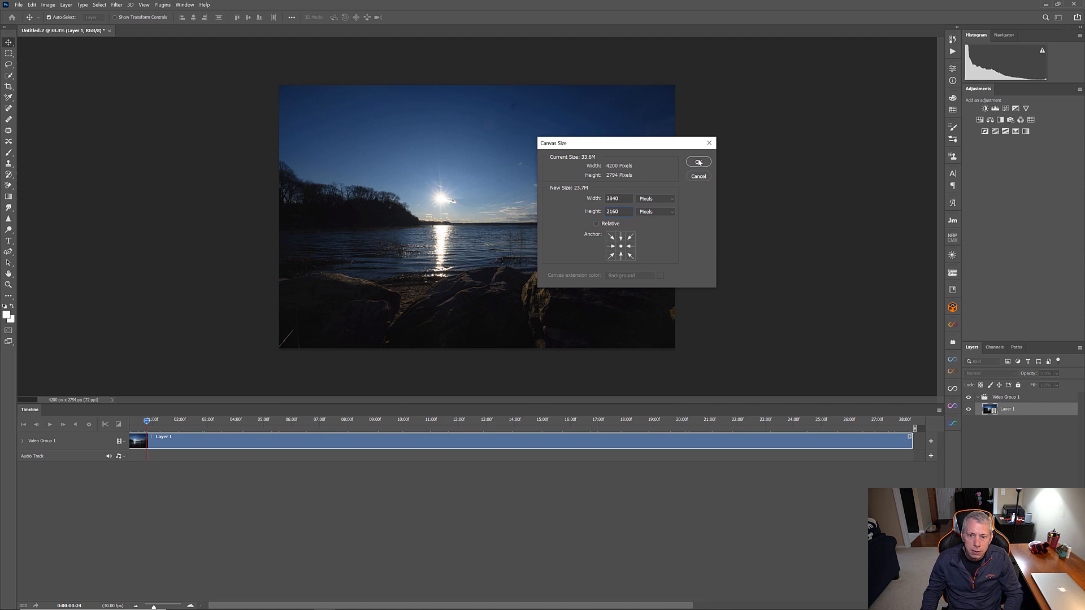
click(698, 162)
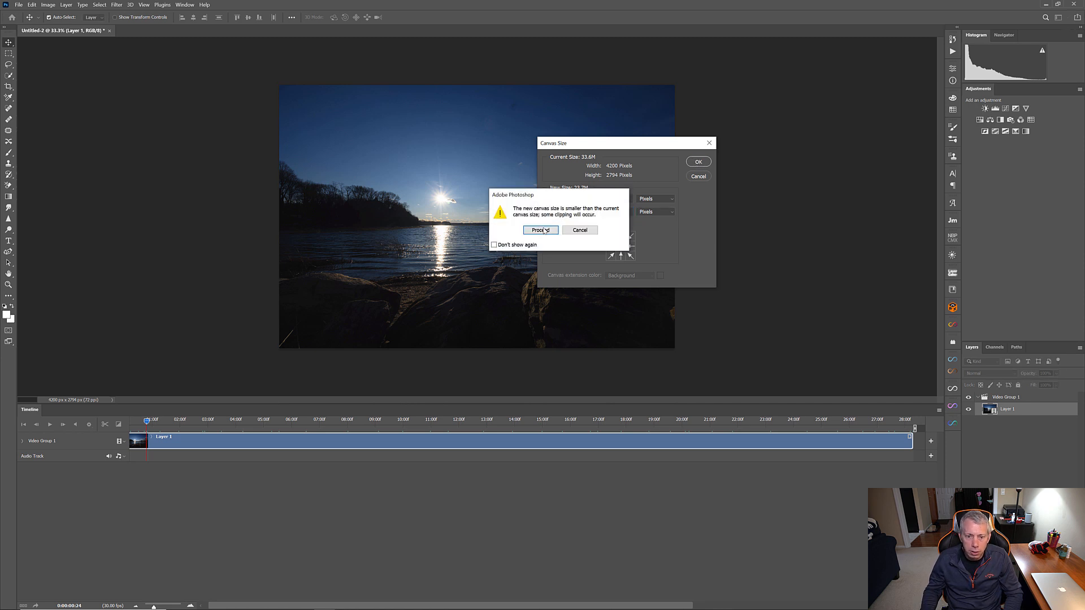
click(542, 230)
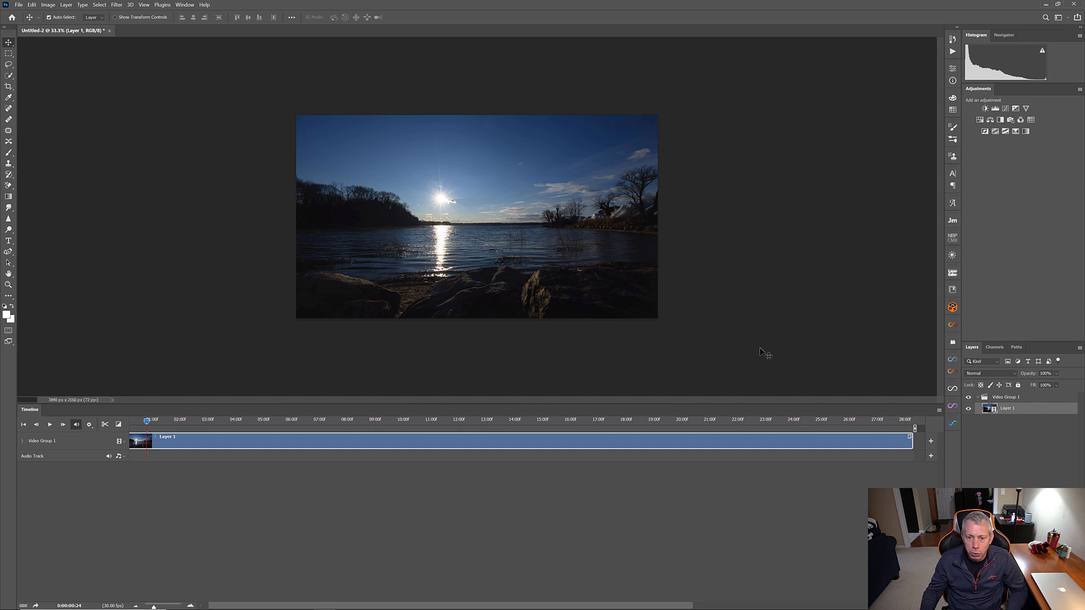
mouse_move(999, 408)
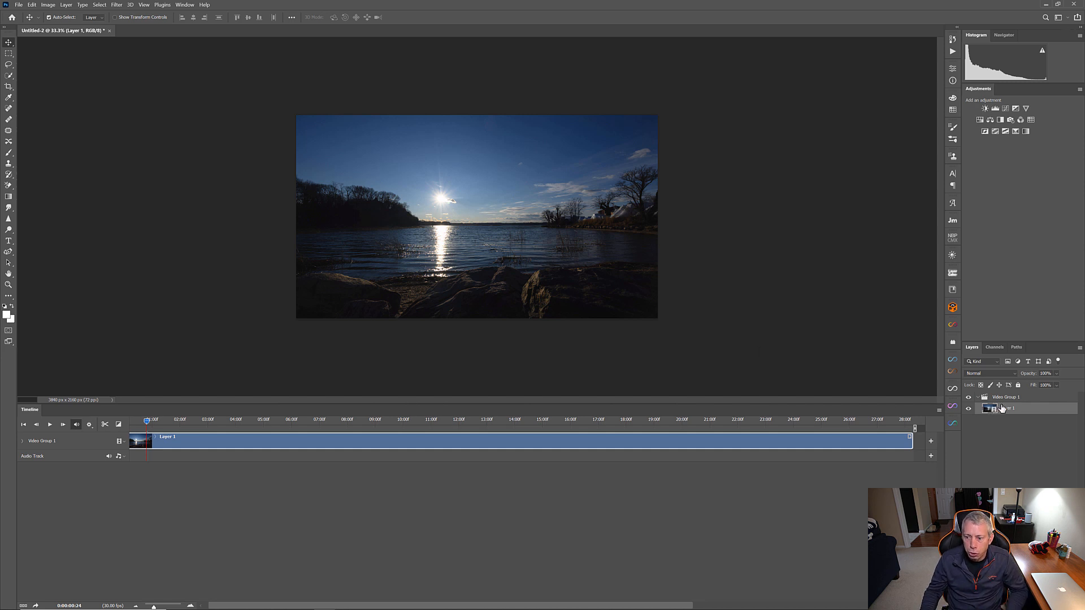
- Convert Layer 1, the time-lapse video layer, to a Smart Object
right_click(988, 408)
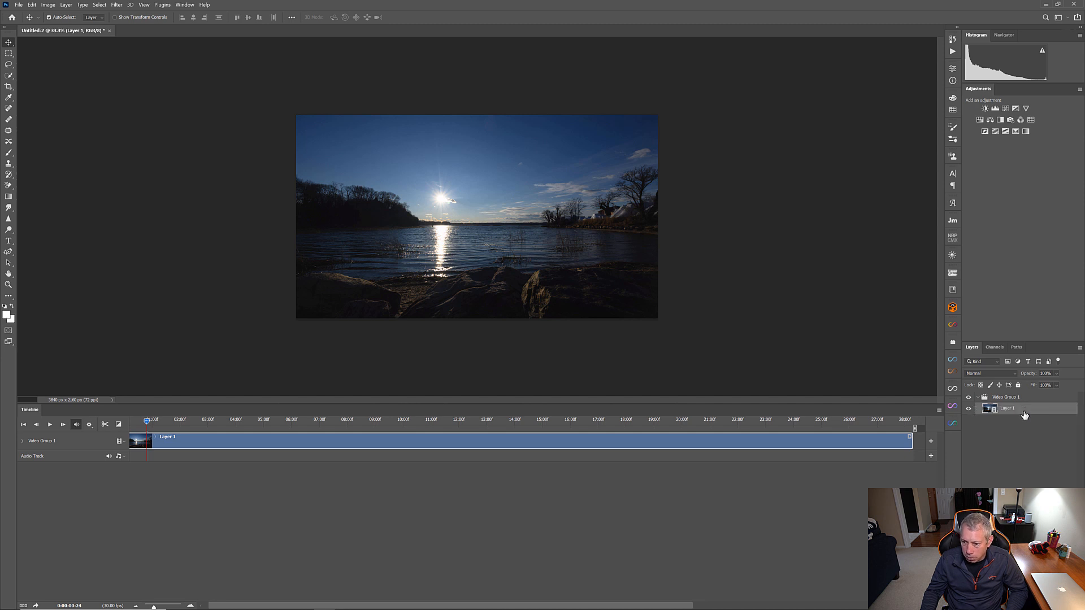
right_click(1007, 408)
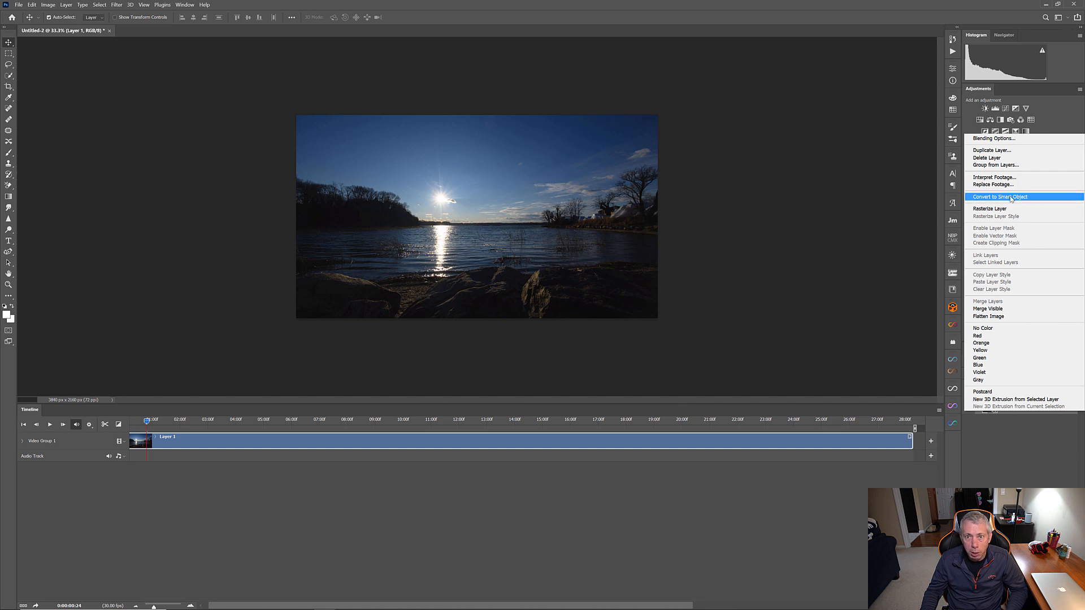
click(1001, 196)
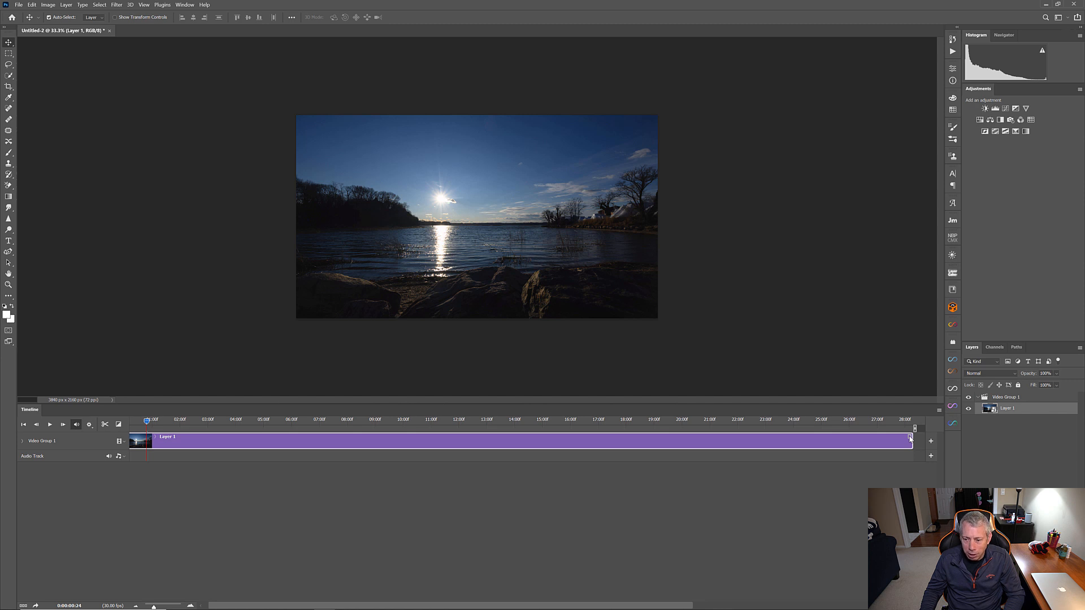
- Apply Pan & Zoom motion with Zoom In to the time-lapse clip
click(910, 437)
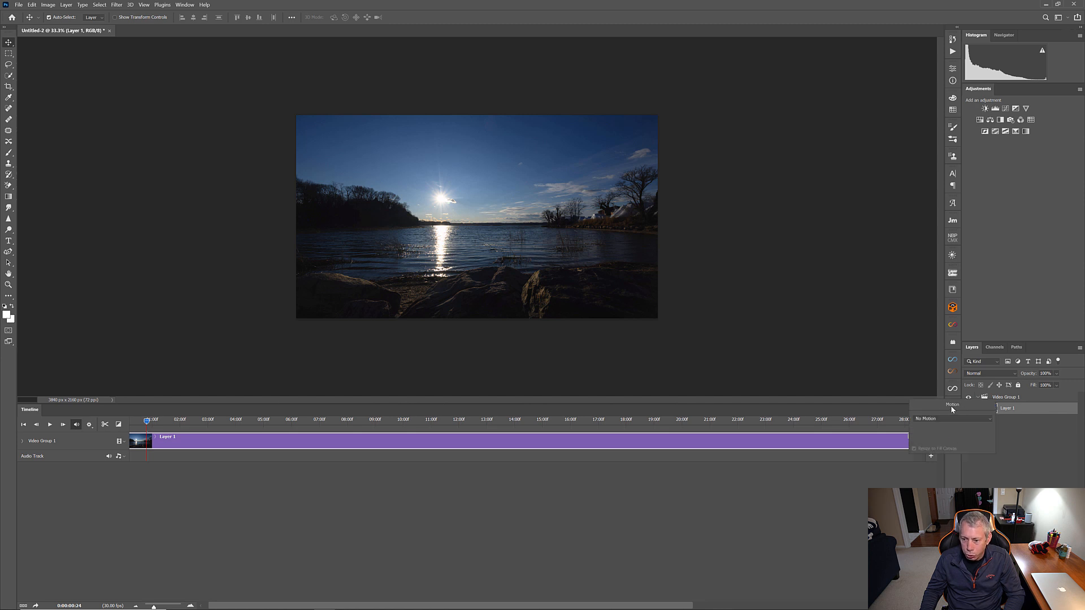
click(952, 419)
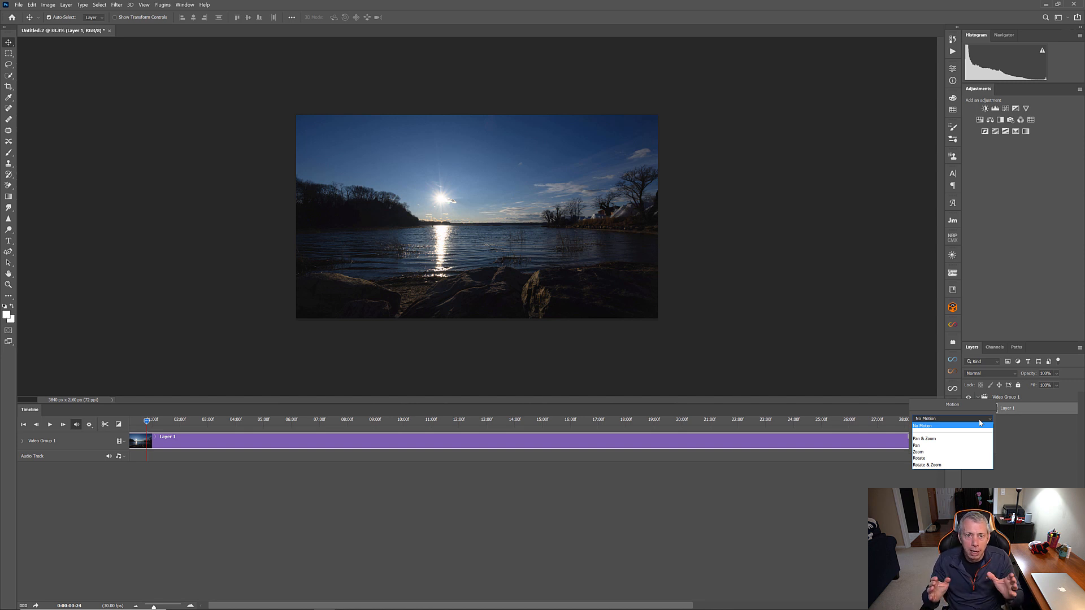
mouse_move(938, 438)
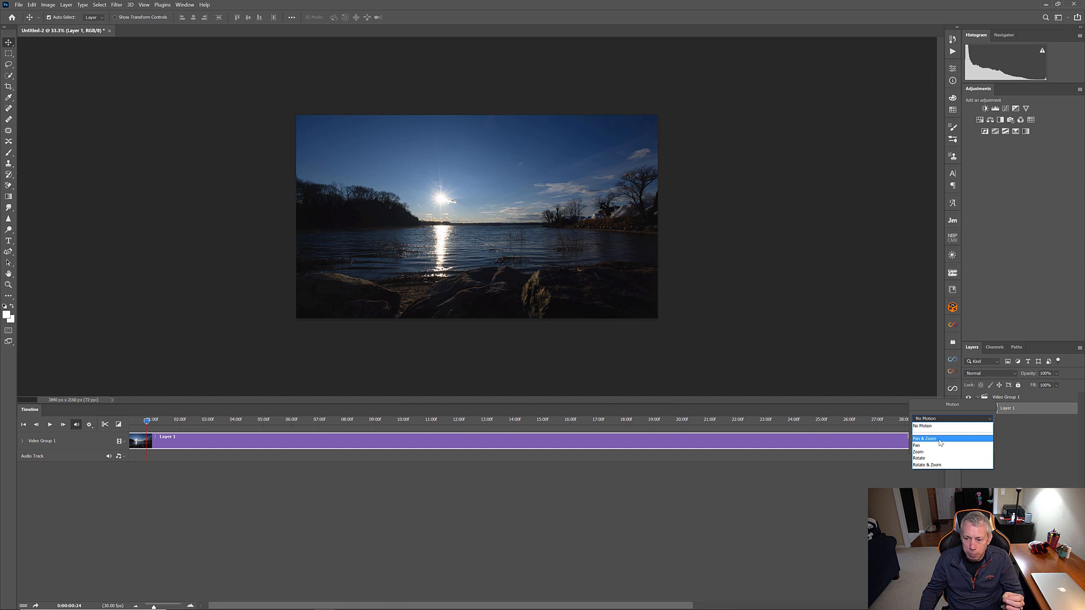
click(925, 439)
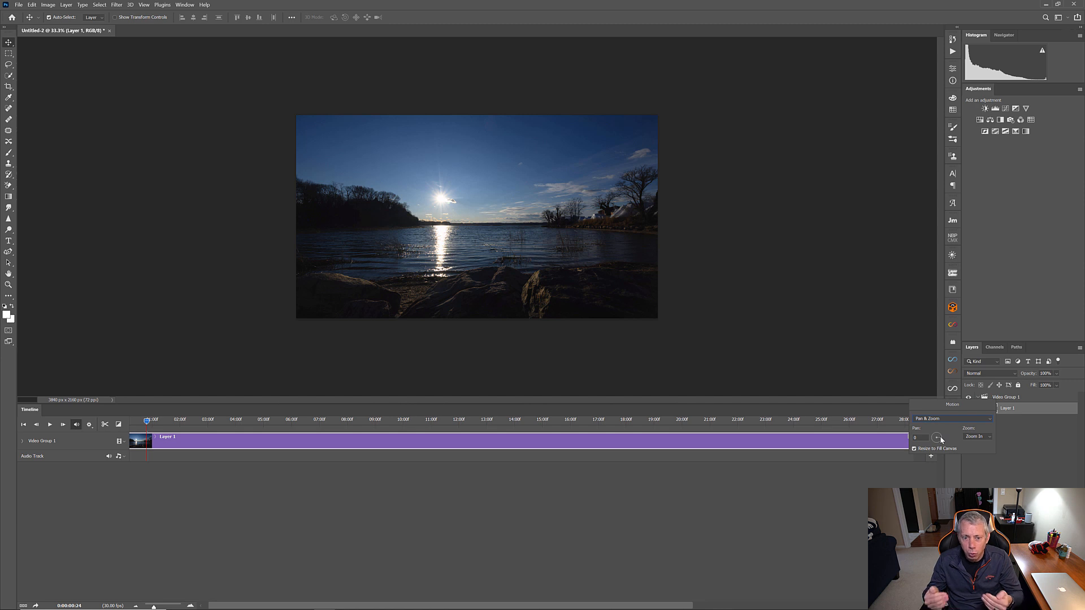
mouse_move(938, 439)
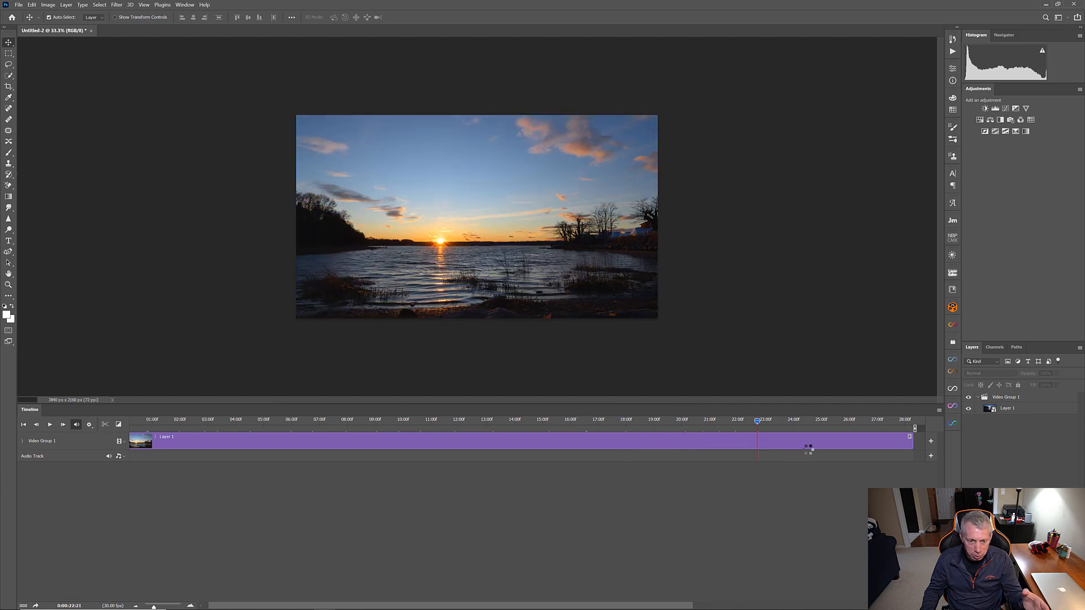
drag(757, 423, 864, 423)
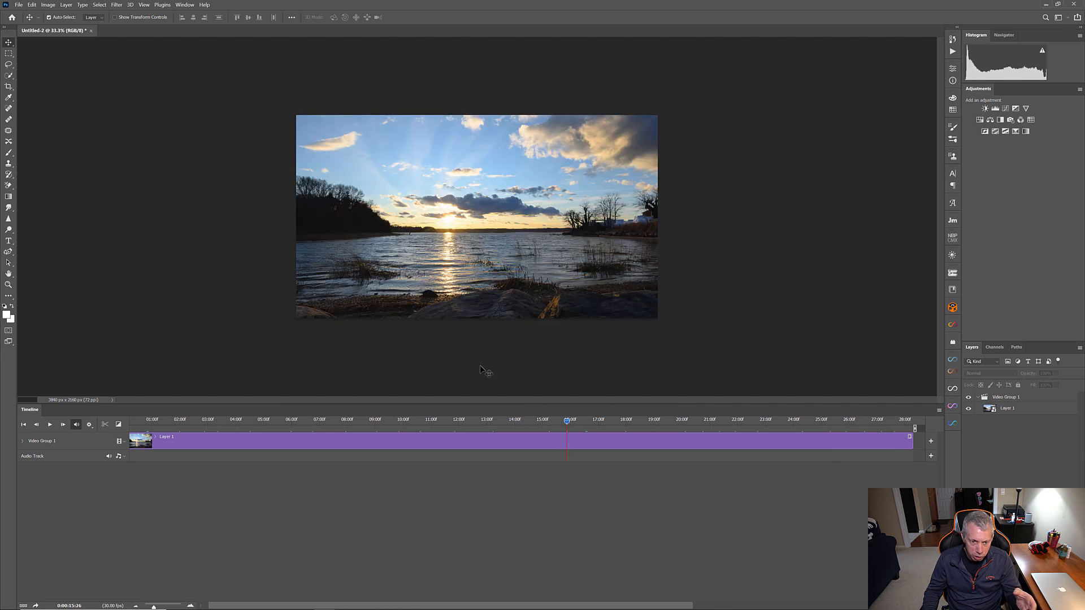
mouse_move(757, 339)
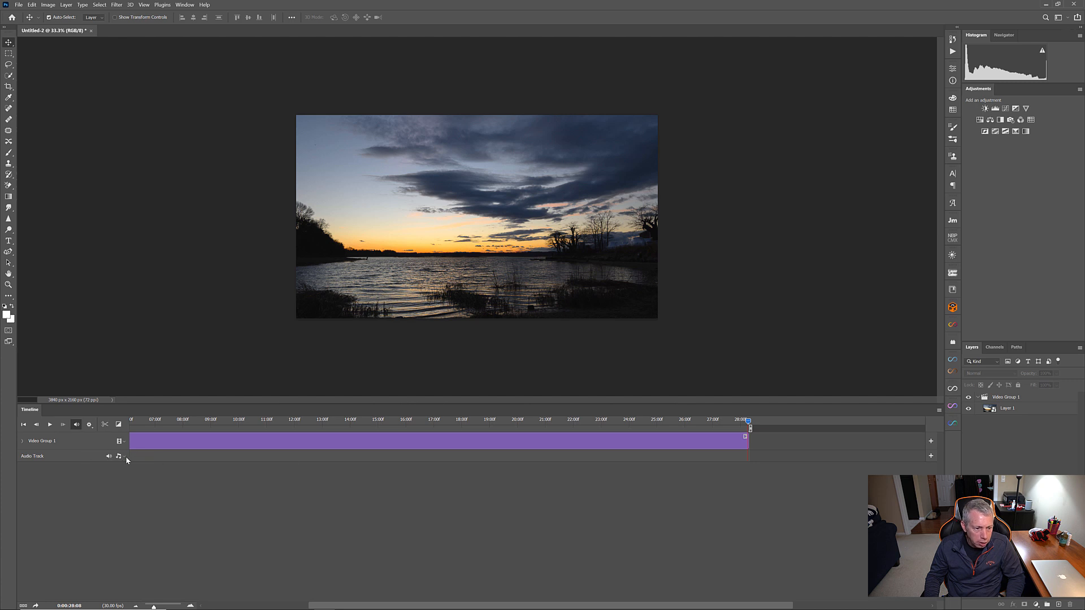
- Load Legend - 30 sec.mp3 from Downloads onto the audio track
click(119, 456)
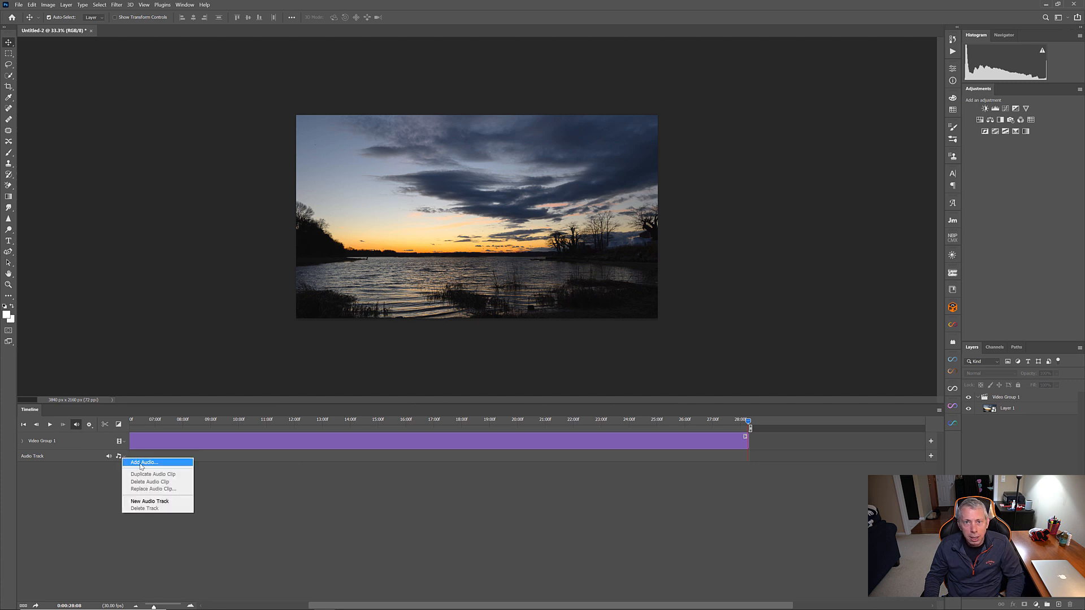
click(143, 462)
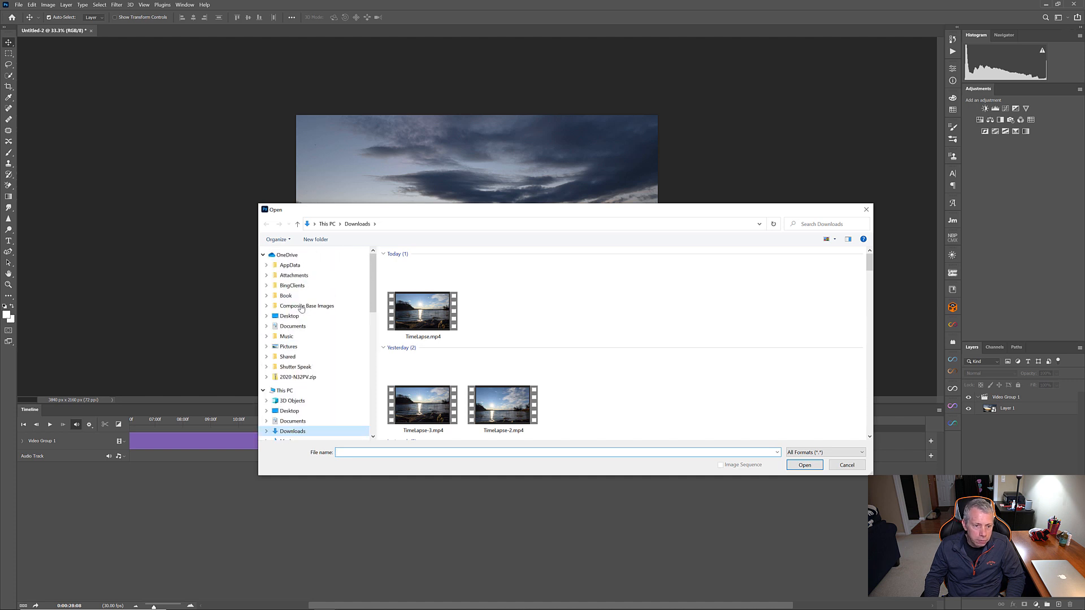
scroll(down, 3)
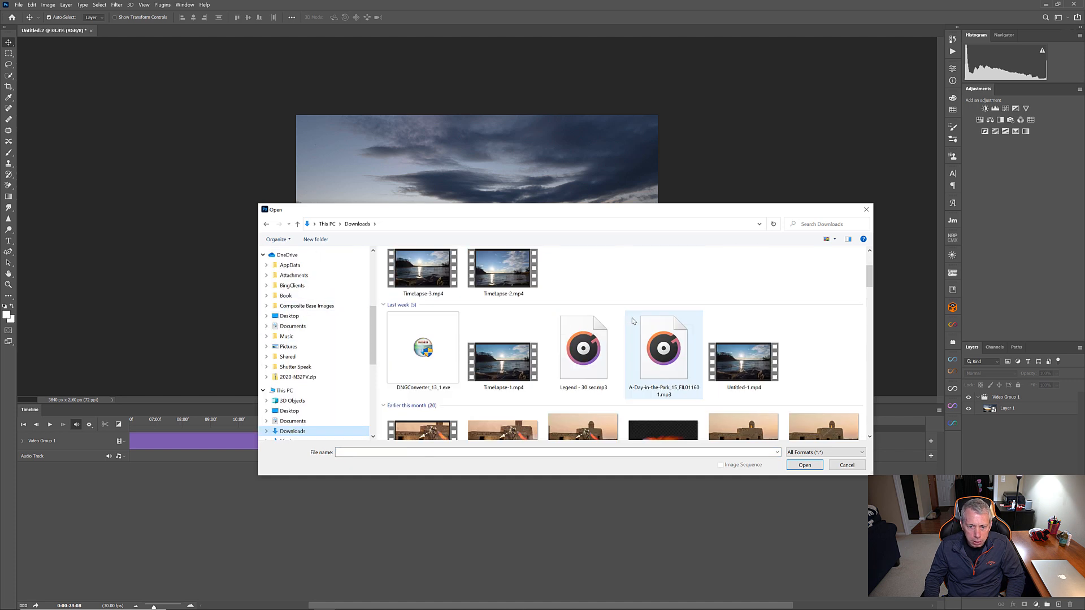
click(583, 346)
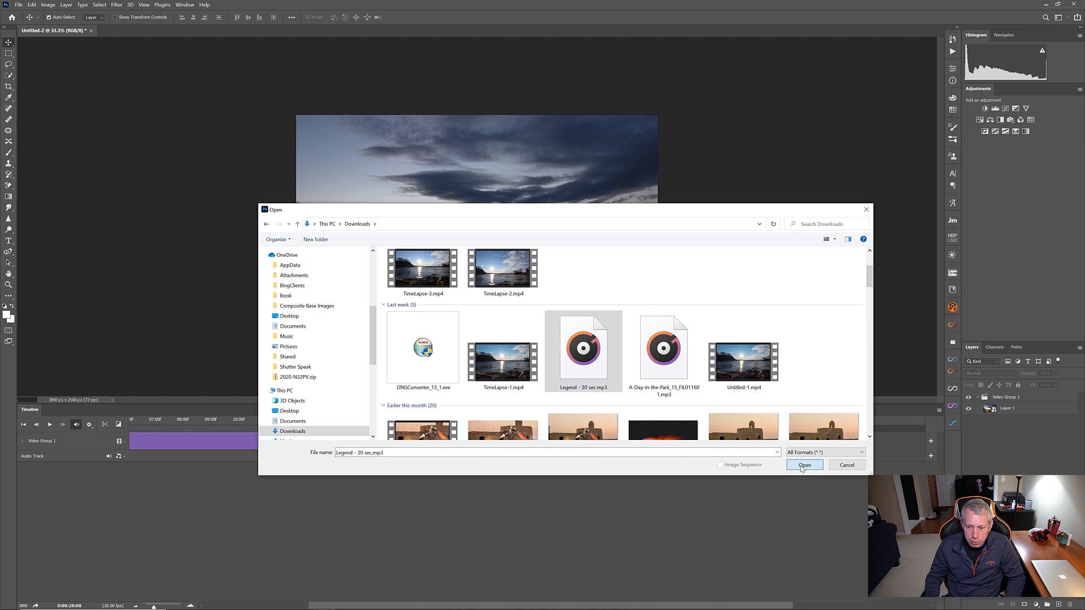
click(805, 465)
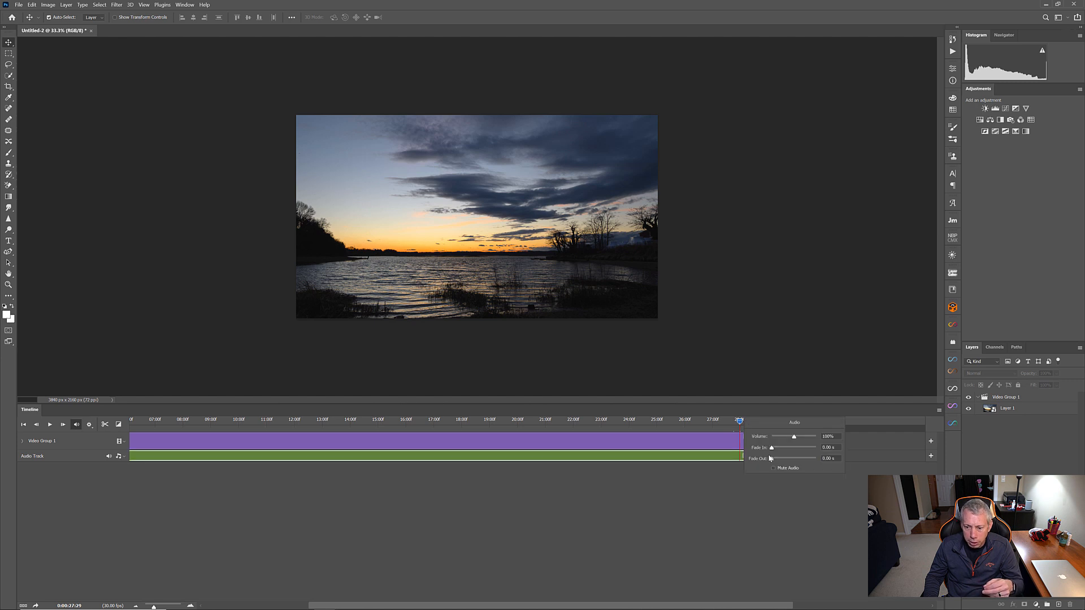
mouse_move(770, 462)
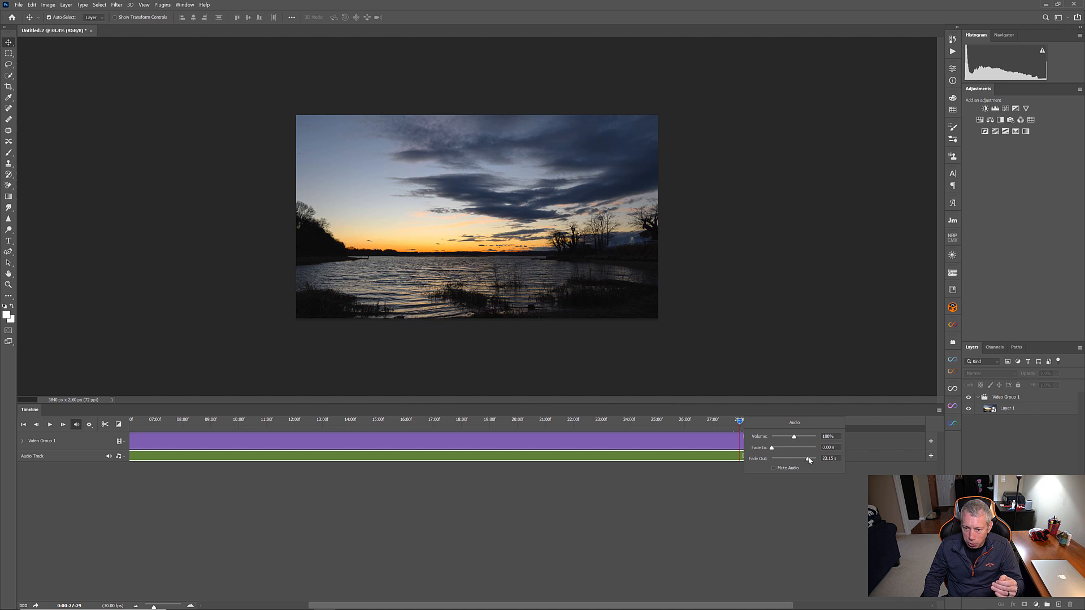
- Stretch the music clip's Fade Out to about 25 seconds
drag(809, 458, 812, 458)
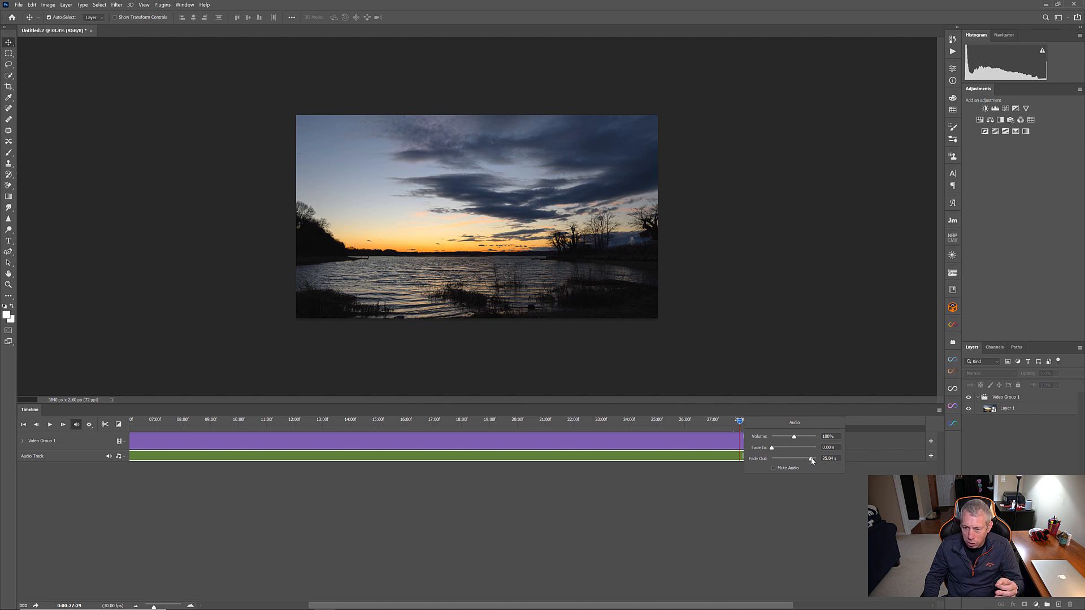
drag(811, 458, 813, 459)
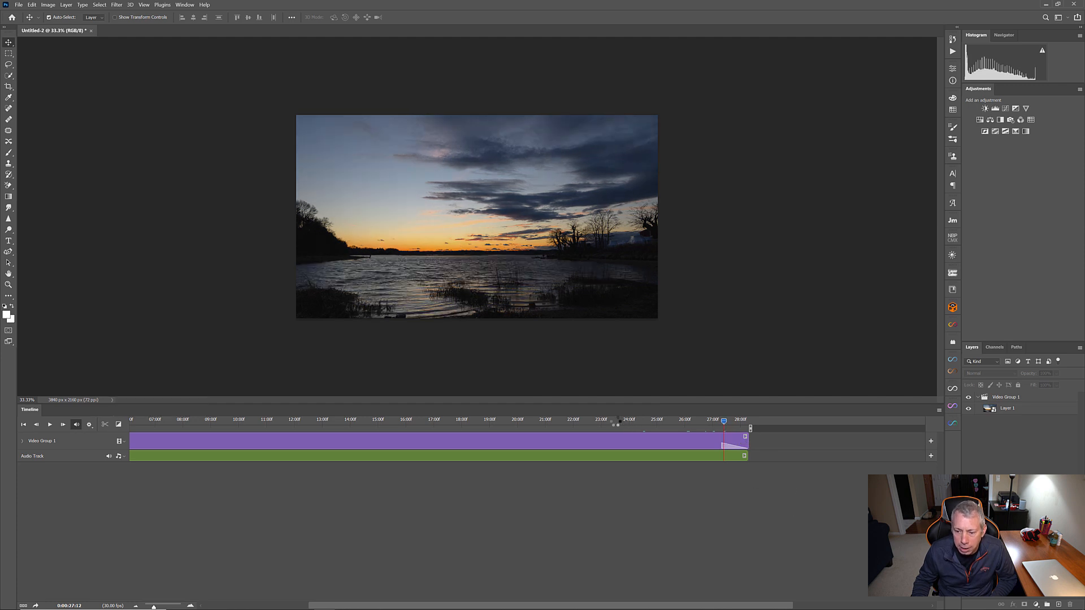
- Apply a Fade With Black transition to the end of the time-lapse clip
drag(724, 420, 712, 420)
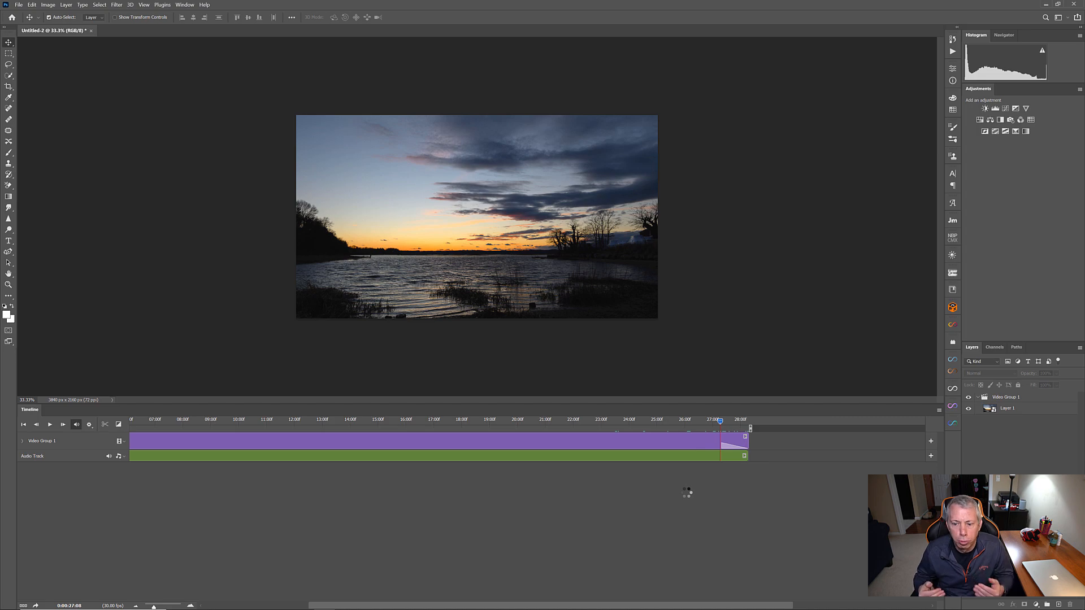
click(19, 5)
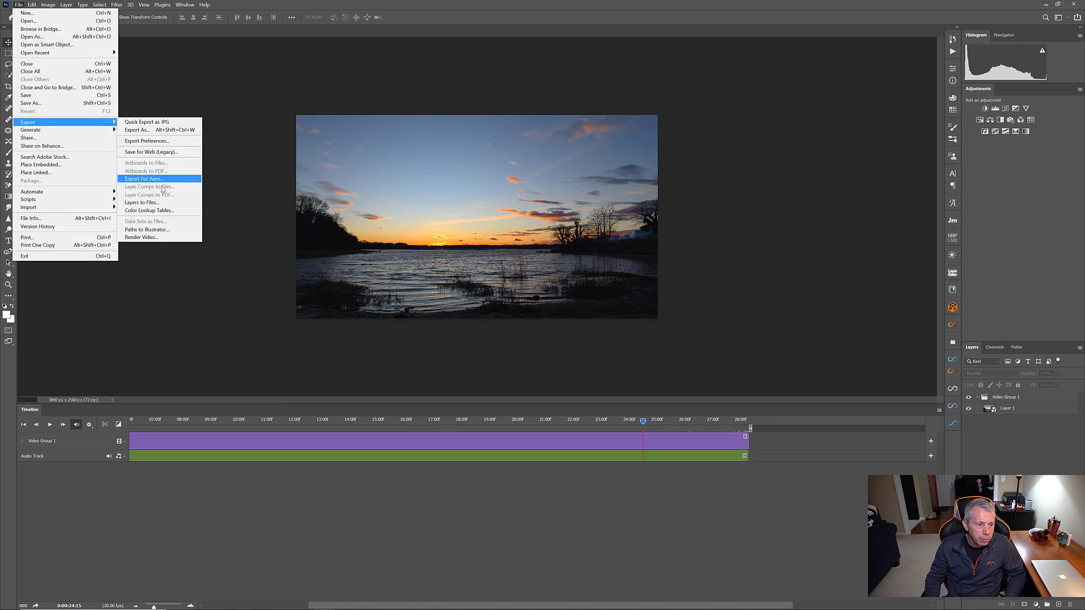
- Bring up the Render Video dialog via File > Export
click(142, 238)
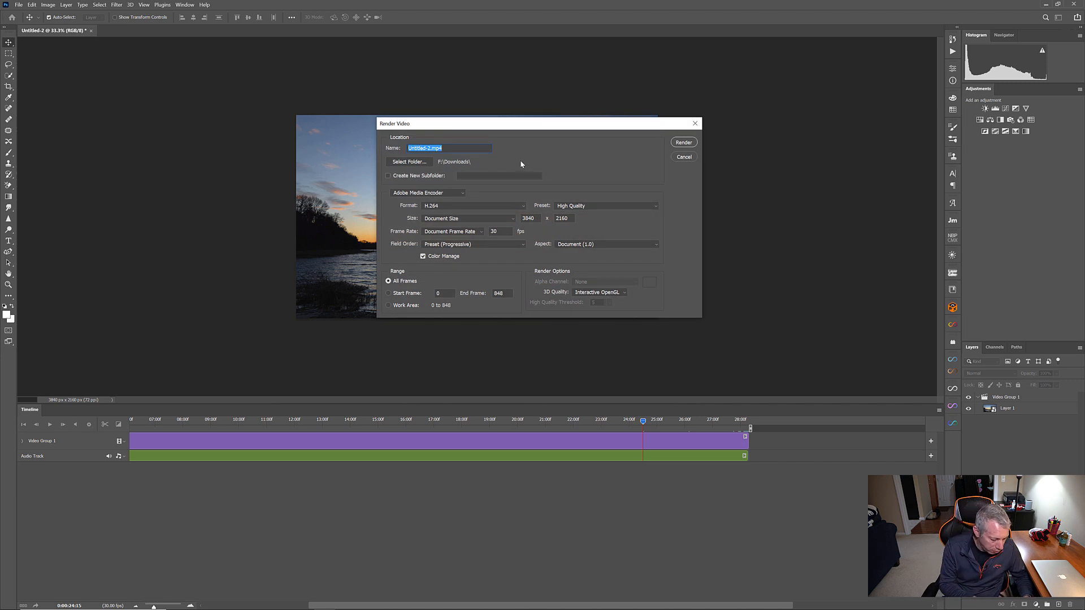
- Name the output TimeLapseVideo.mp4, keep H.264 High Quality 3840×2160 at 30 fps, and start rendering
text(TimeLapseVideo)
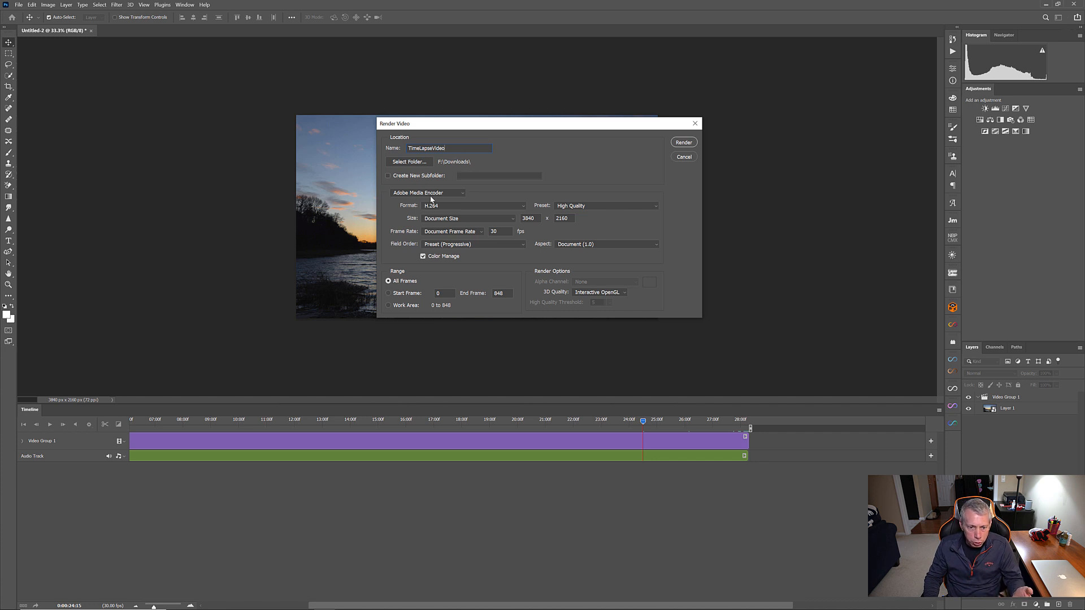
mouse_move(465, 207)
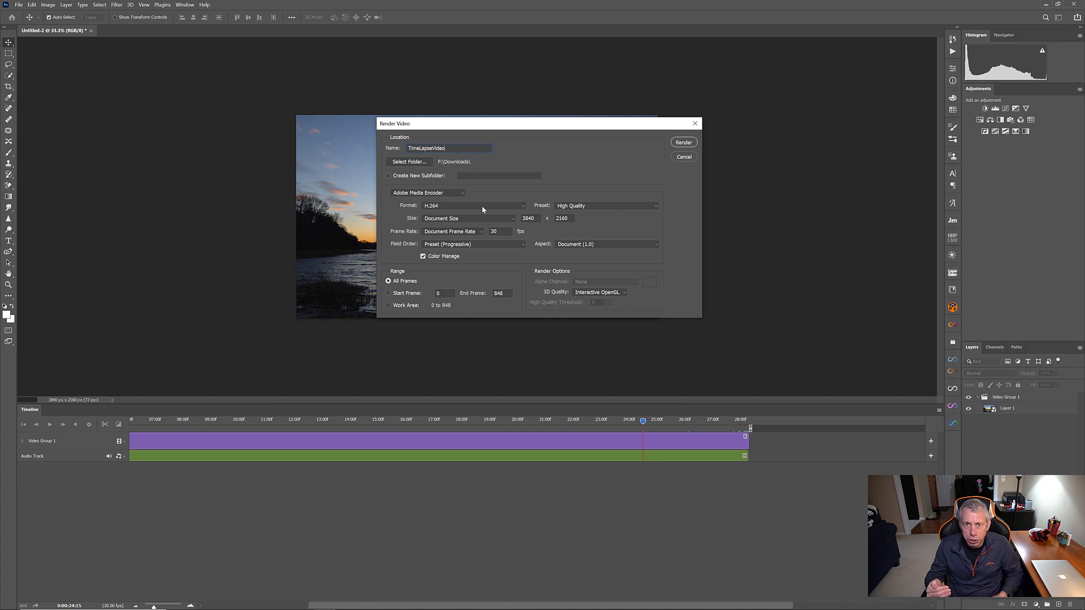
click(472, 206)
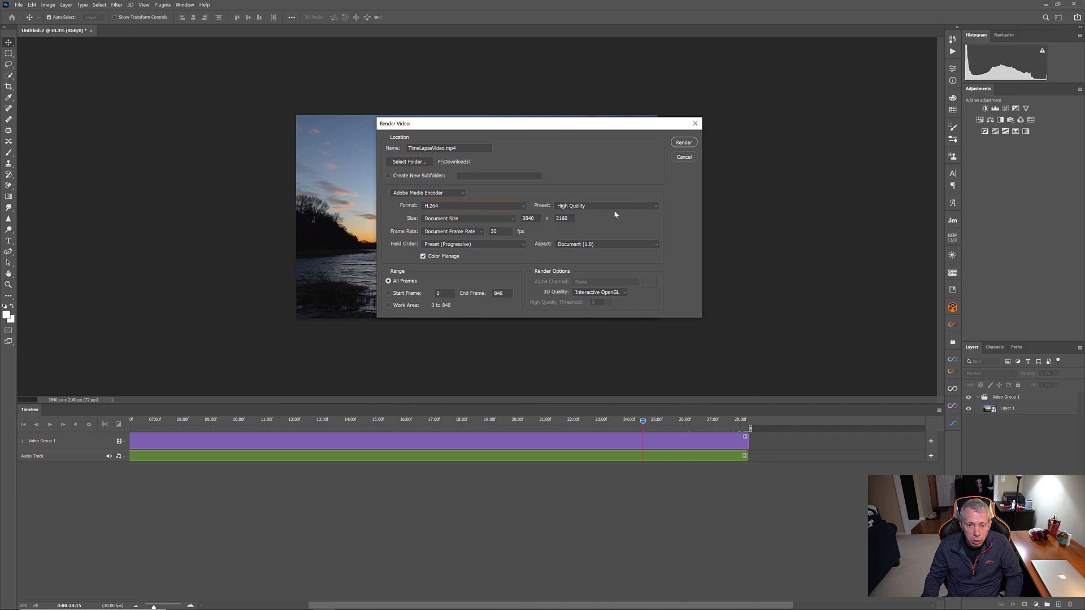
mouse_move(543, 230)
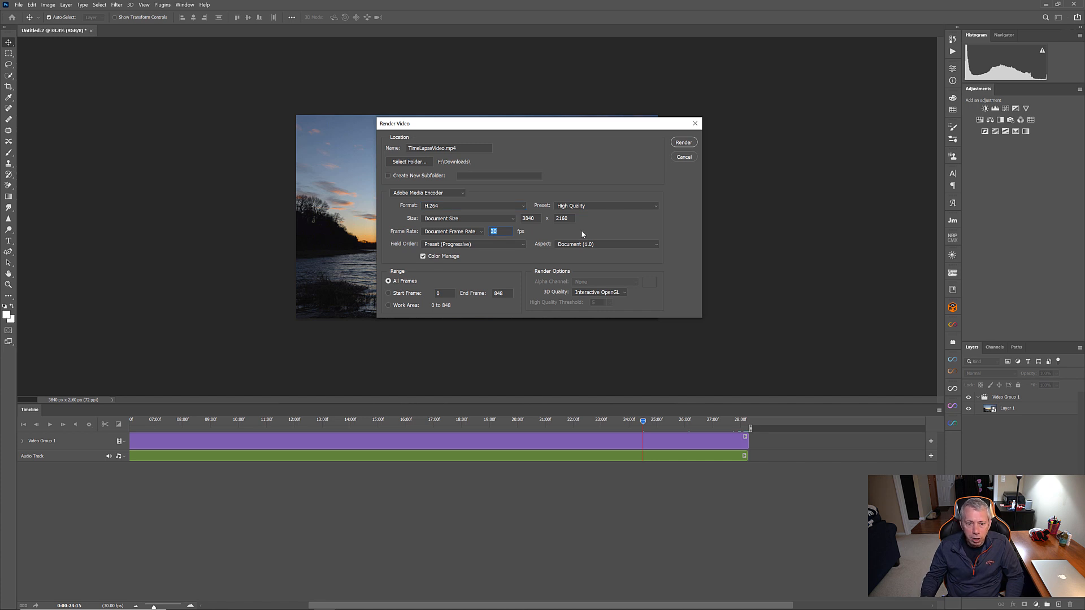
mouse_move(553, 232)
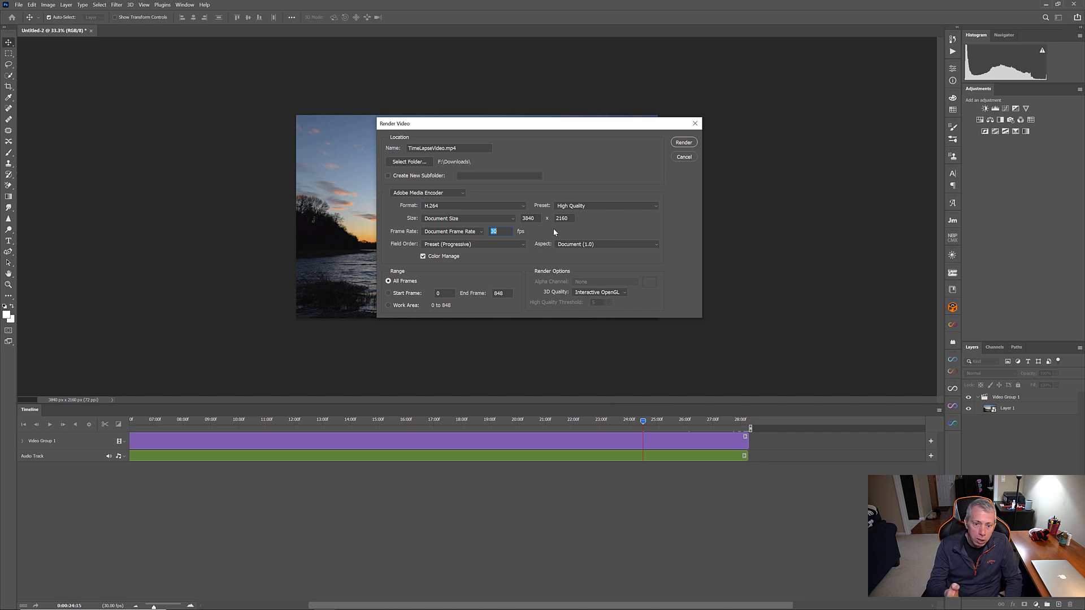
mouse_move(583, 218)
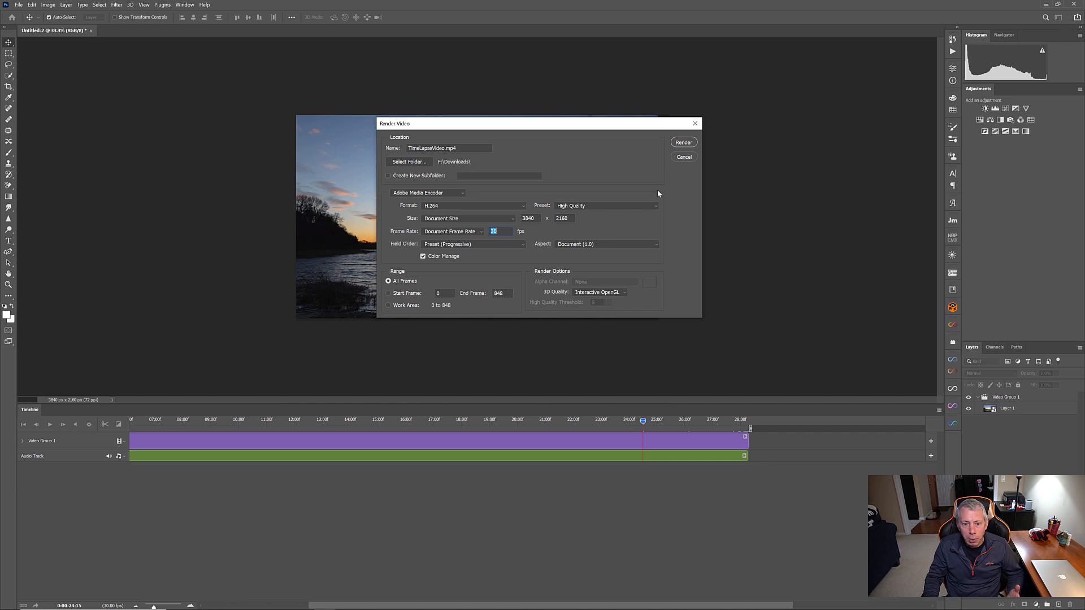
click(683, 142)
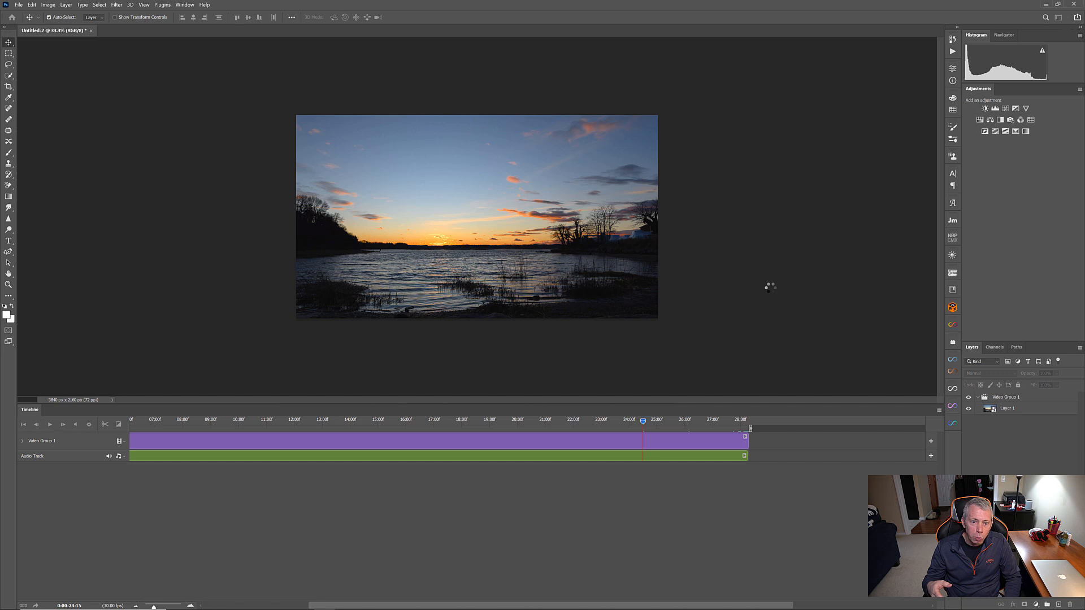
click(77, 425)
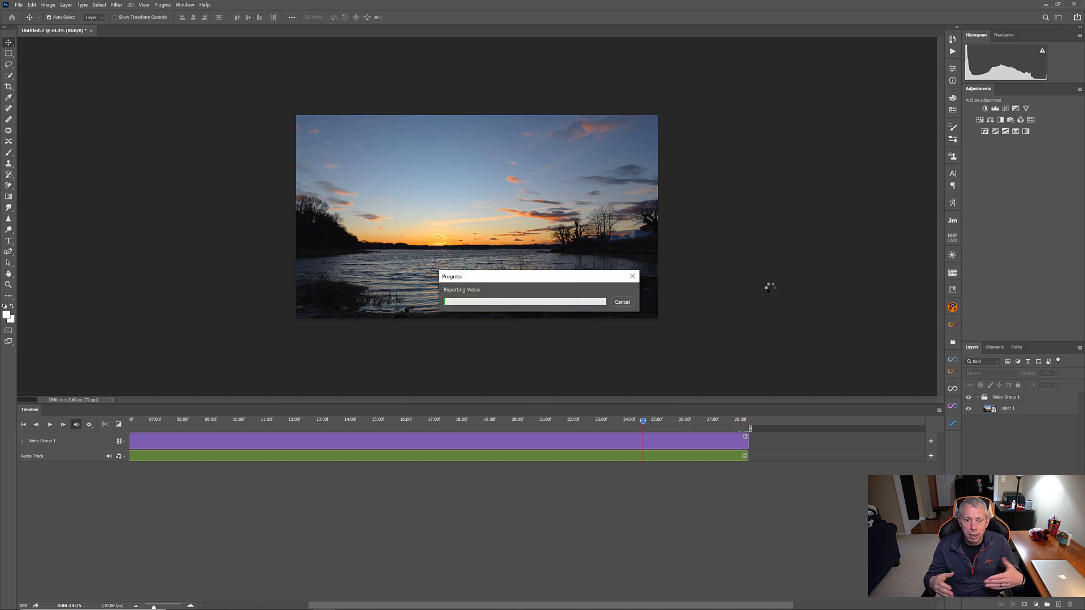